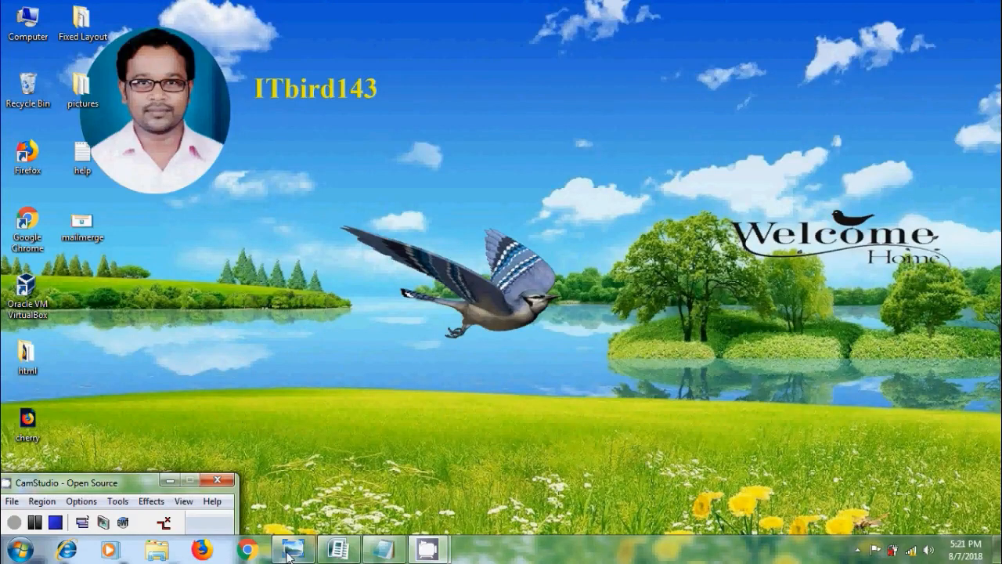
- Launch Microsoft Publisher 2007 from its desktop shortcut
{"action": "double_click", "coordinate": [82, 219]}
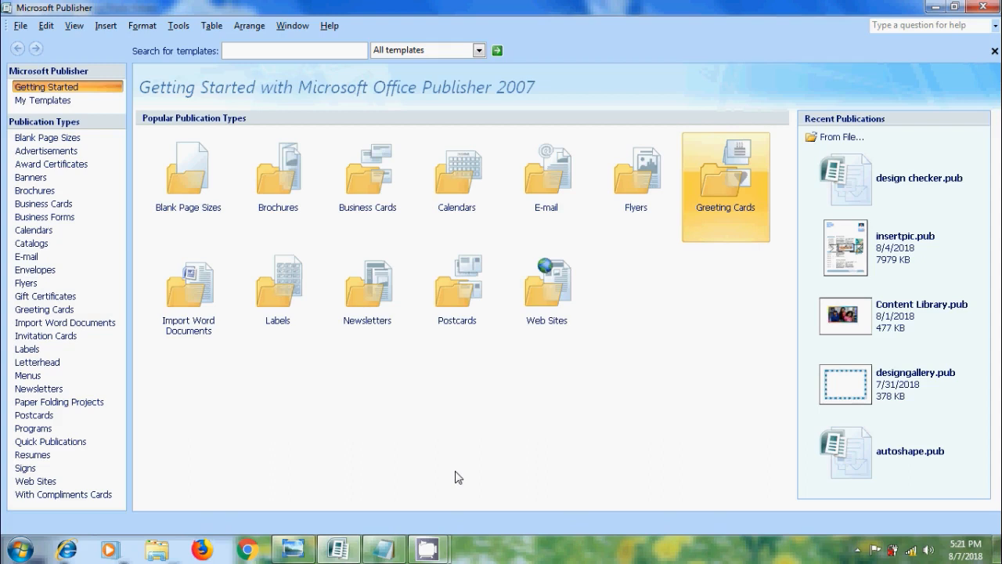
{"action": "mouse_move", "coordinate": [402, 415]}
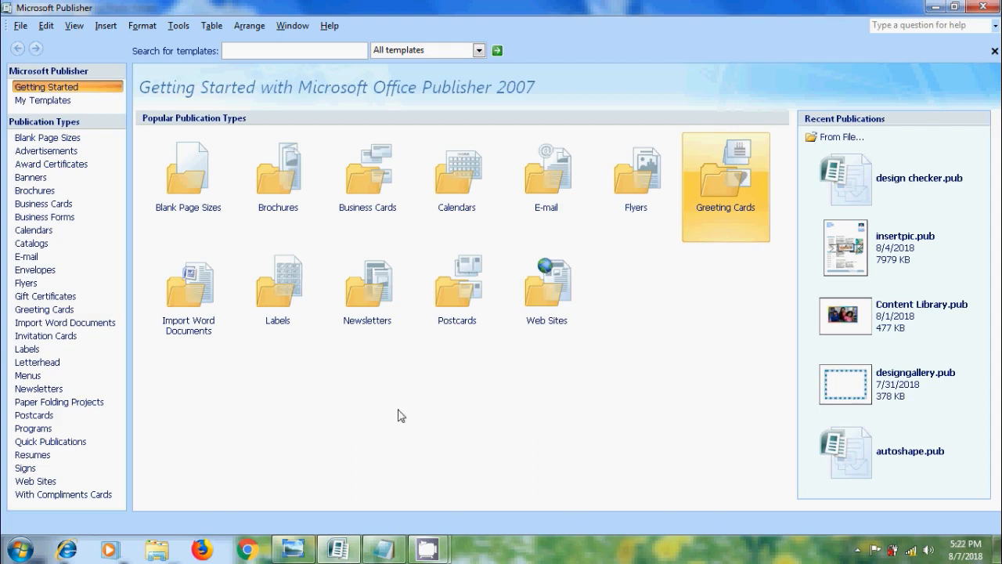
- Create a new letterhead publication from the Arrows design
{"action": "left_click", "coordinate": [37, 362]}
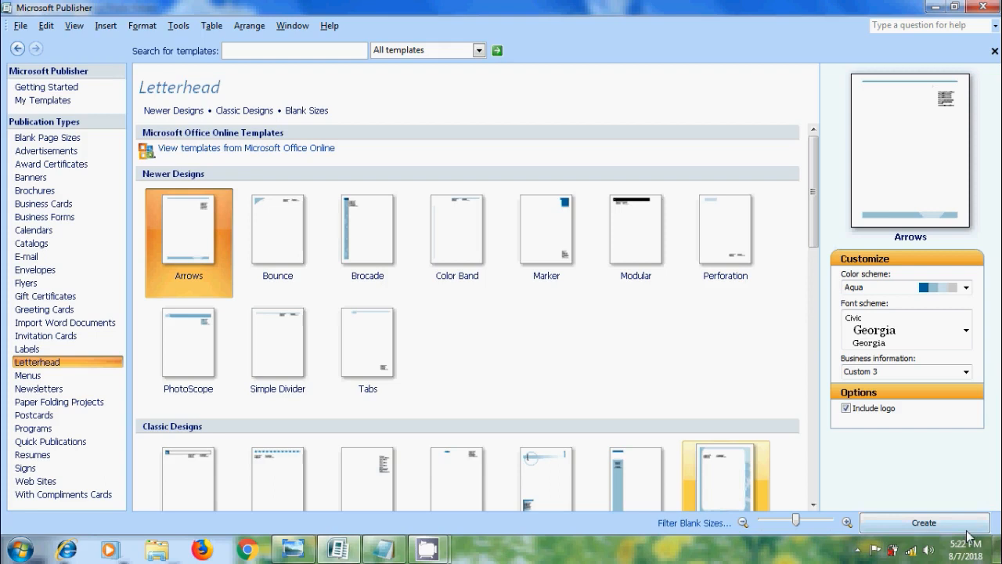
{"action": "left_click", "coordinate": [924, 522]}
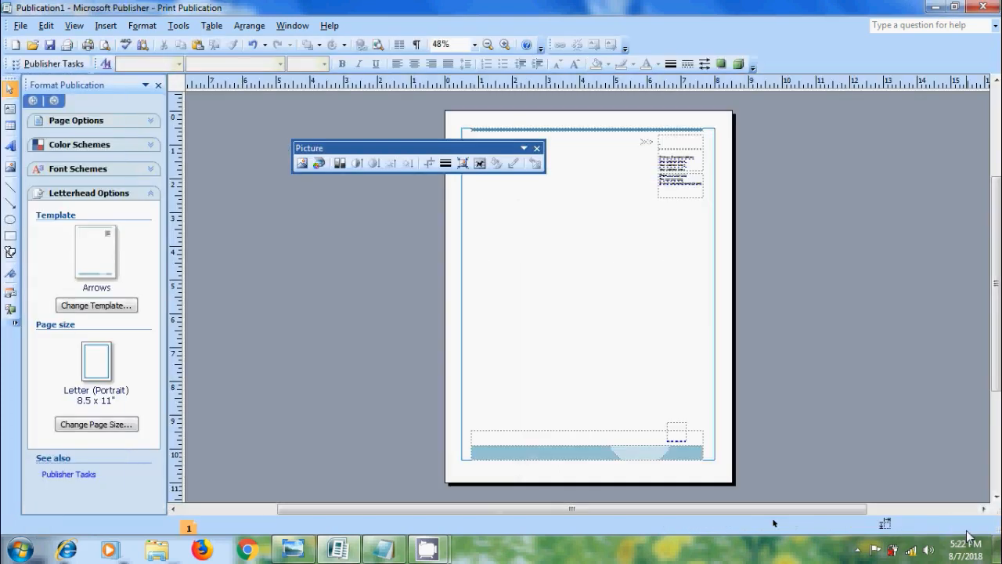
{"action": "mouse_move", "coordinate": [828, 434]}
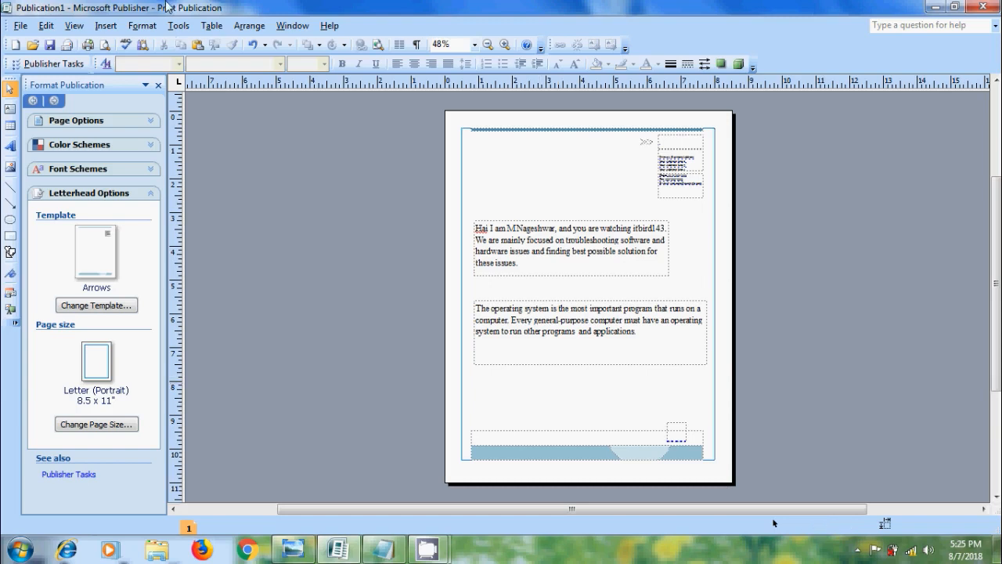
- Start a mail merge and choose to type a new recipient list
{"action": "left_click", "coordinate": [178, 25]}
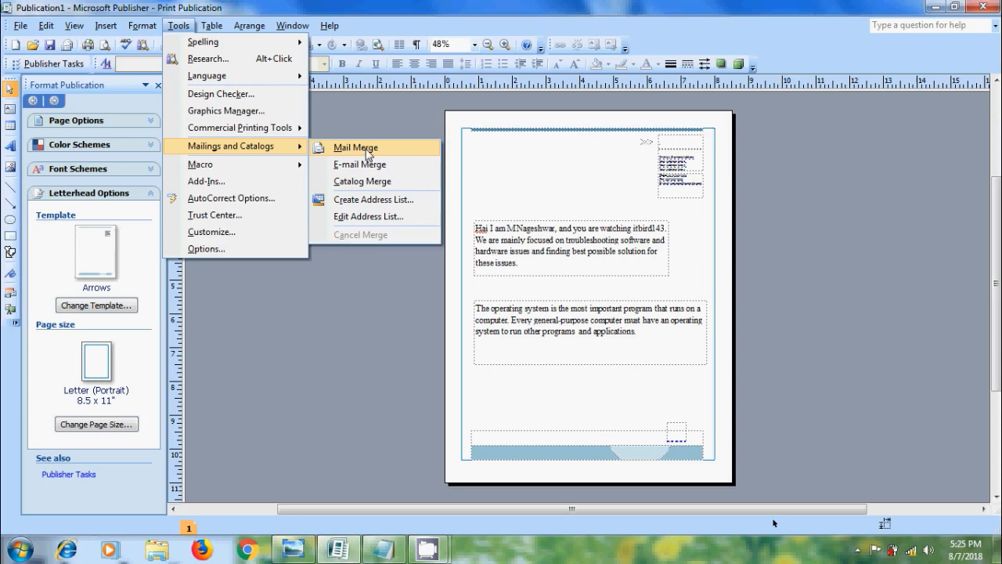
{"action": "left_click", "coordinate": [355, 147]}
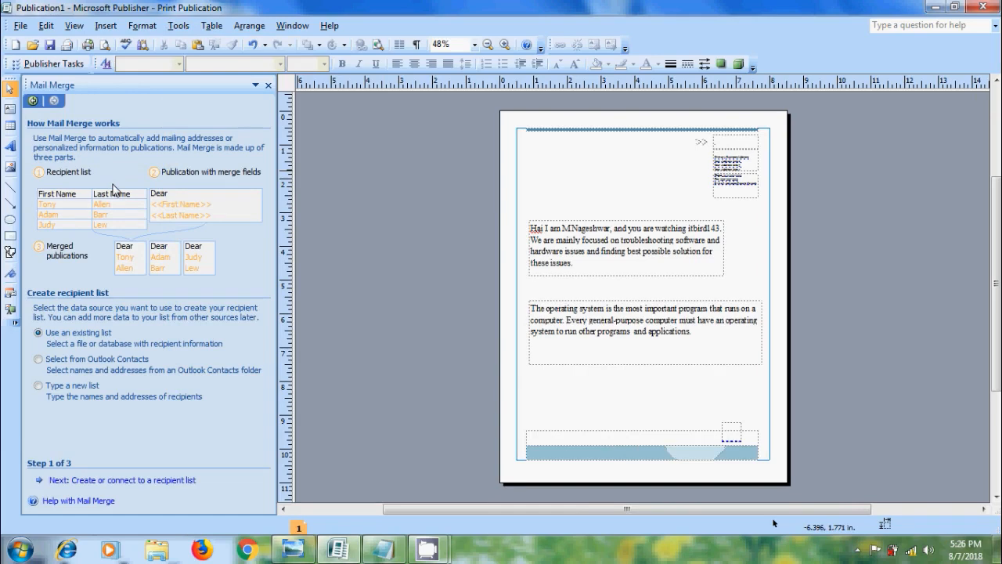
{"action": "mouse_move", "coordinate": [233, 201]}
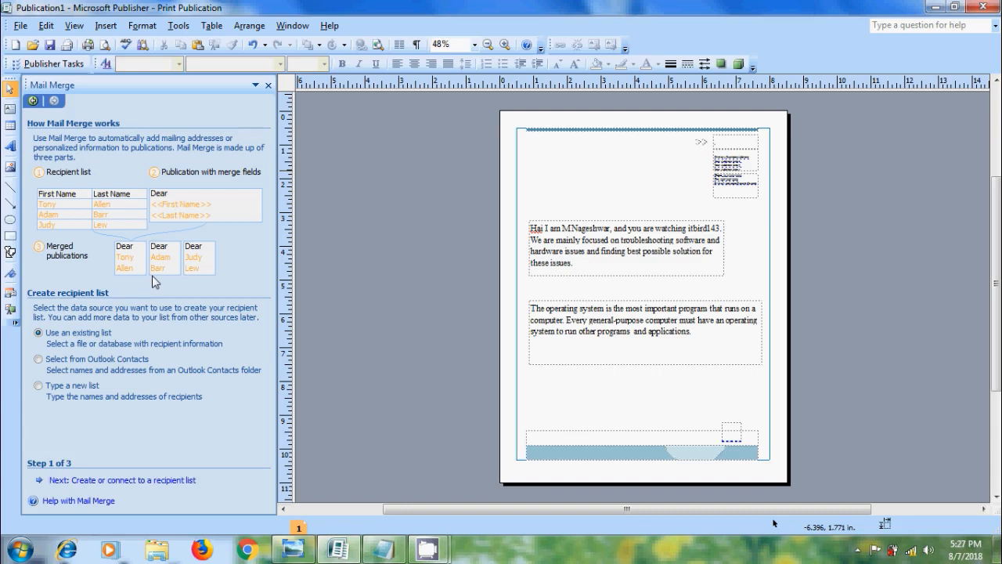
{"action": "mouse_move", "coordinate": [109, 355]}
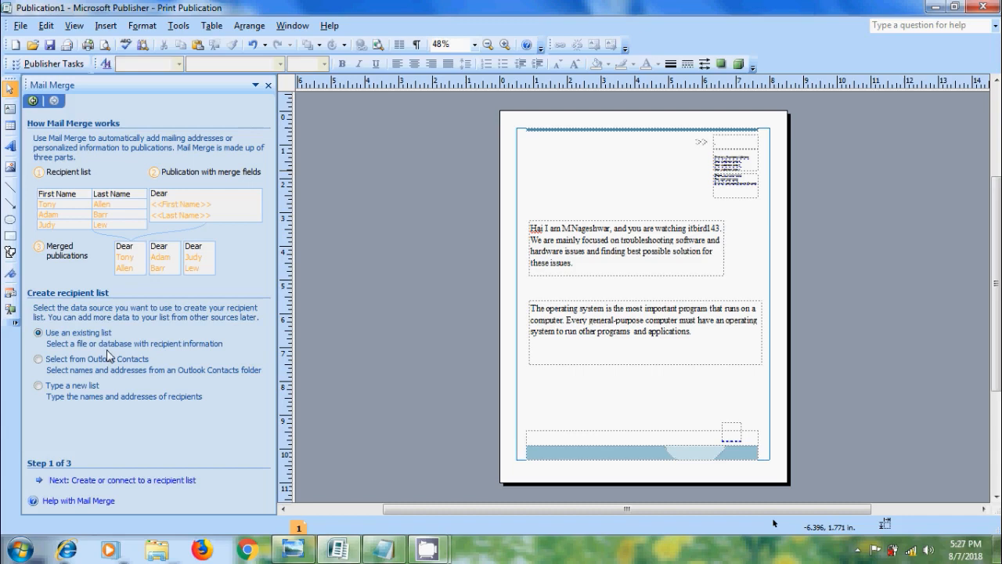
{"action": "mouse_move", "coordinate": [112, 378]}
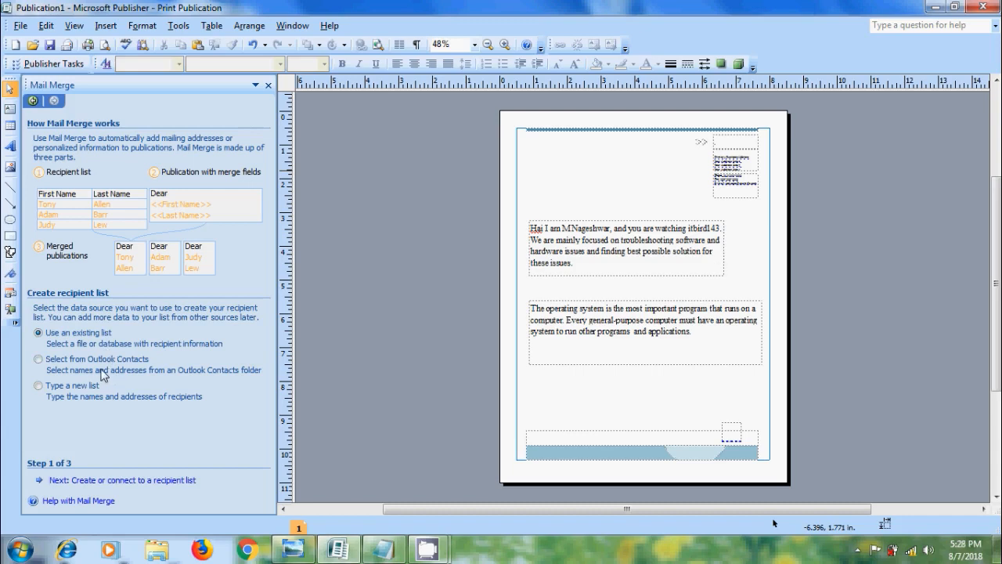
{"action": "mouse_move", "coordinate": [211, 340]}
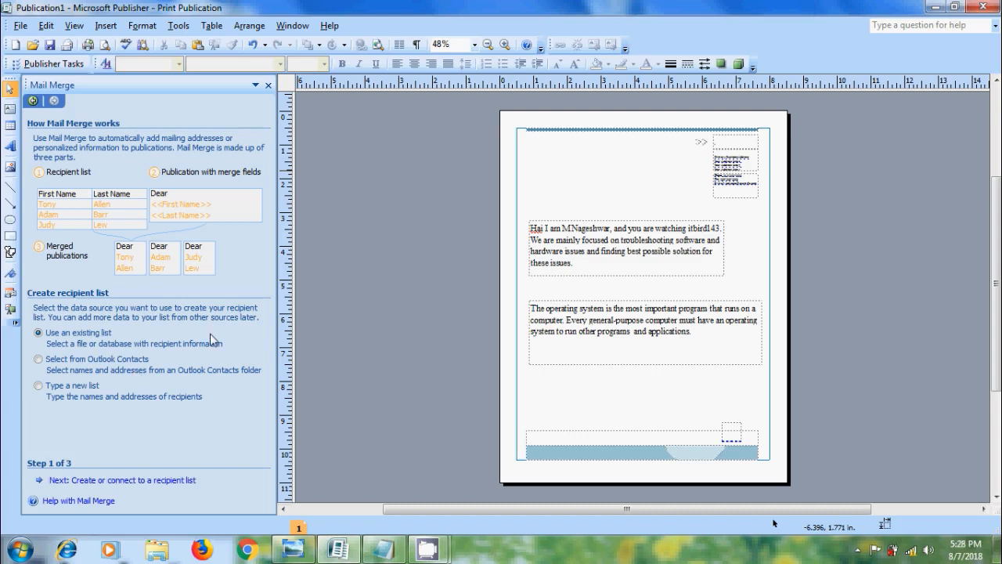
{"action": "left_click", "coordinate": [38, 385]}
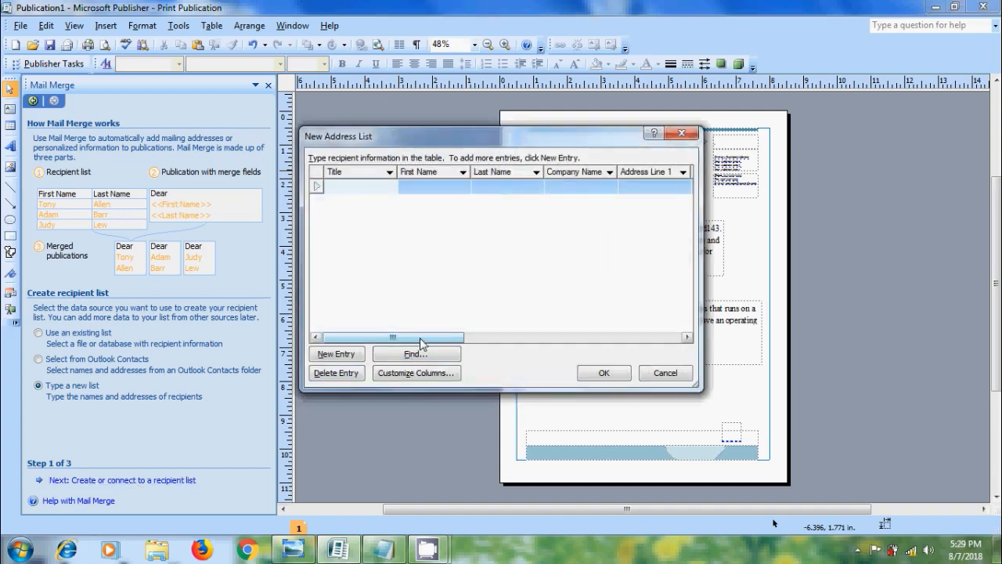
- Enter the recipient records, including Raj and cherry, and confirm the address list
{"action": "left_click_drag", "start_coordinate": [392, 337], "coordinate": [427, 337]}
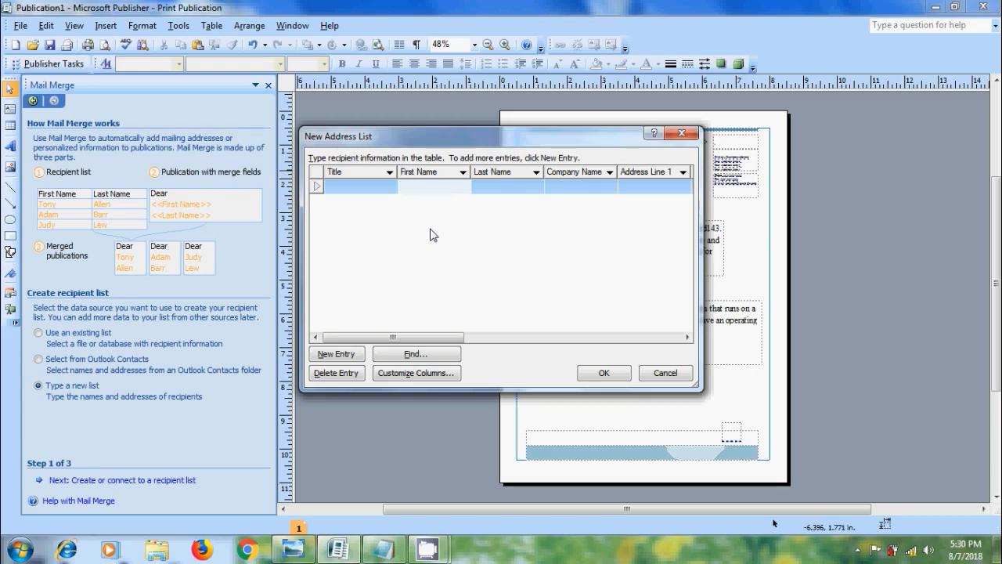
{"action": "type", "text": "Raj"}
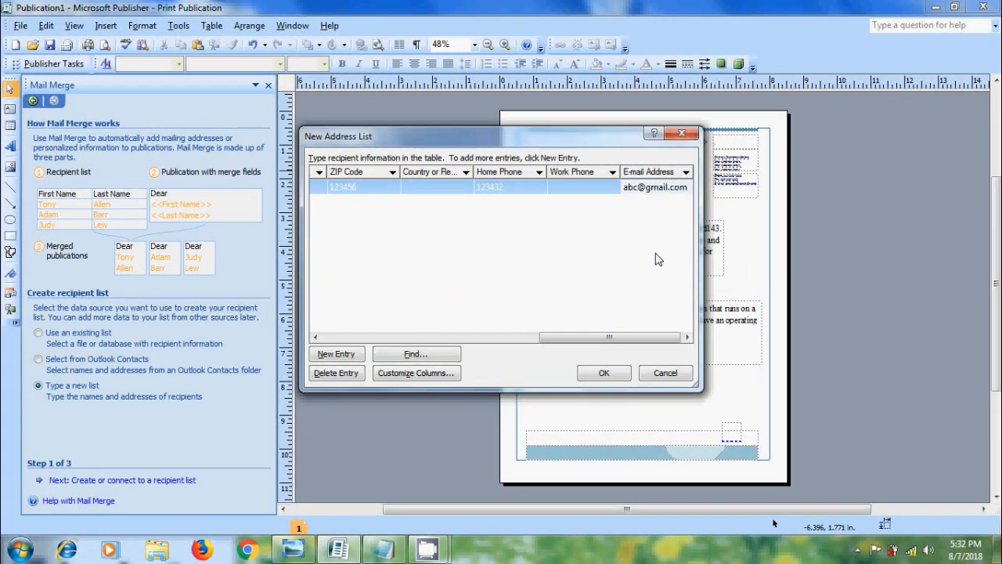
{"action": "left_click", "coordinate": [337, 354]}
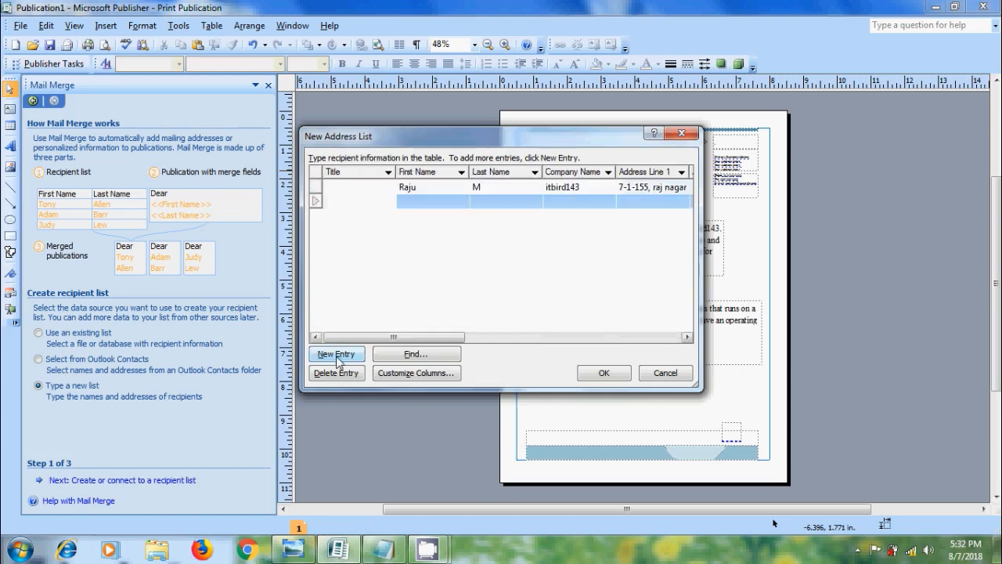
{"action": "left_click", "coordinate": [336, 354]}
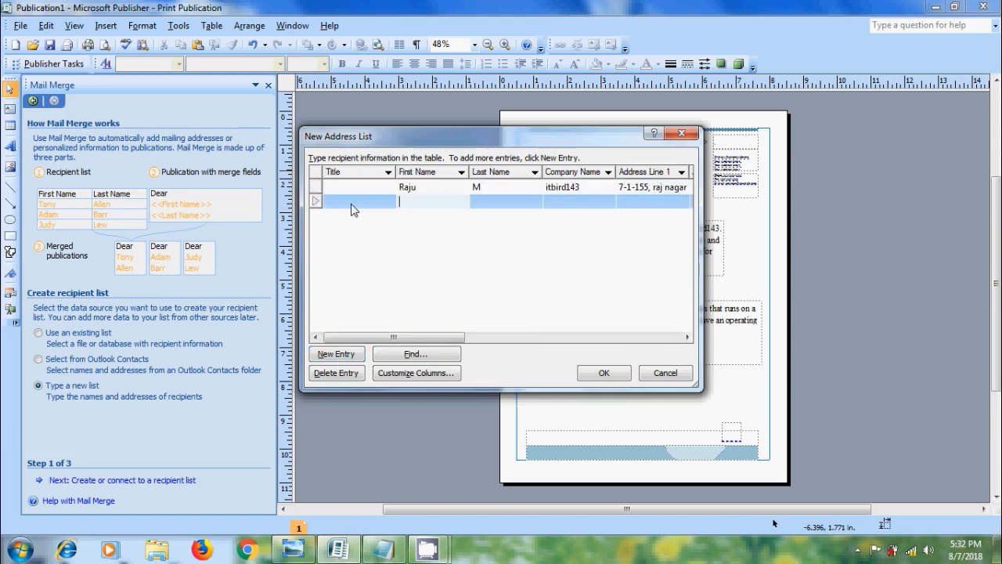
{"action": "type", "text": "cherry"}
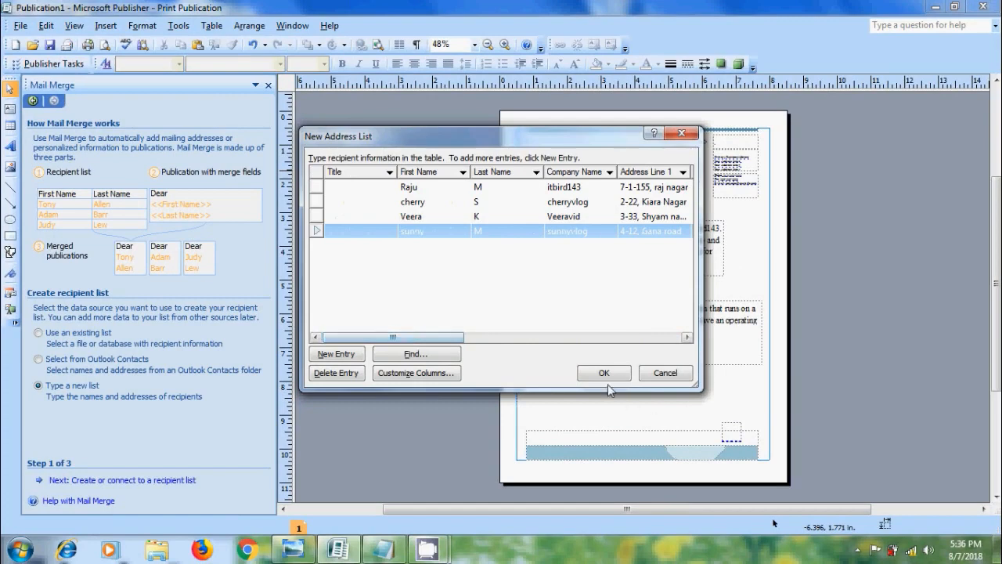
{"action": "left_click", "coordinate": [603, 373]}
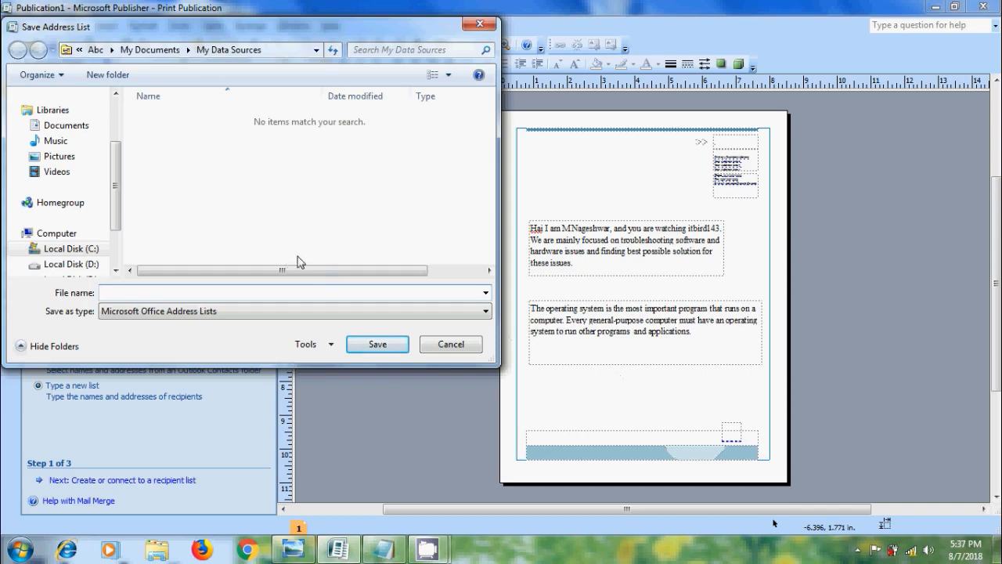
- Save the address list as 'recipient list' in My Data Sources
{"action": "type", "text": "receipt"}
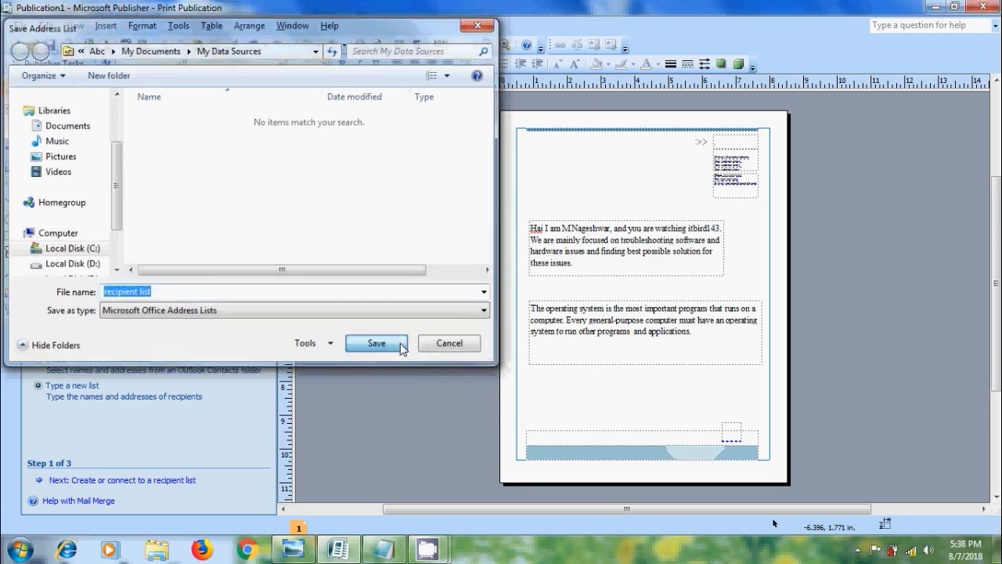
{"action": "left_click", "coordinate": [376, 343]}
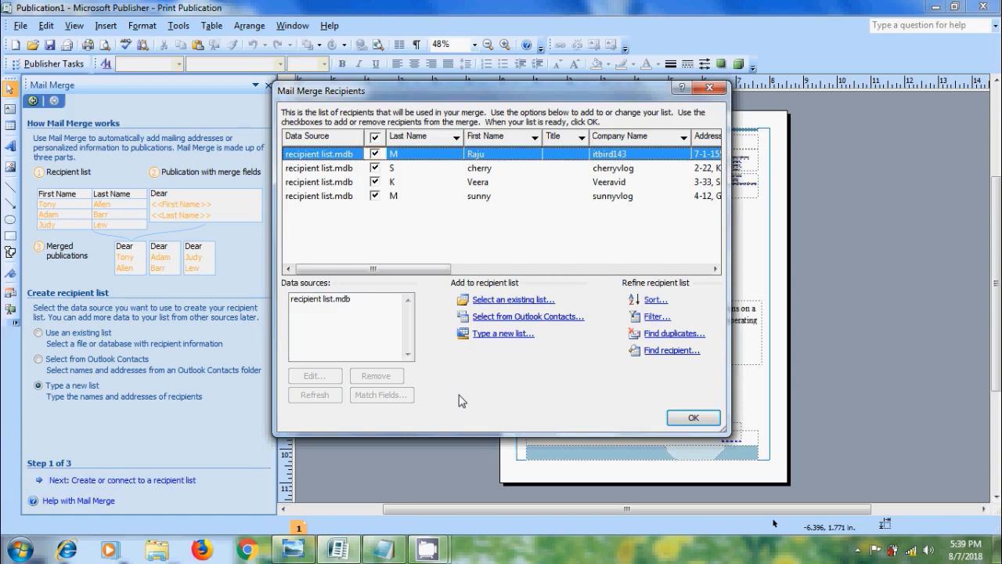
{"action": "mouse_move", "coordinate": [475, 395]}
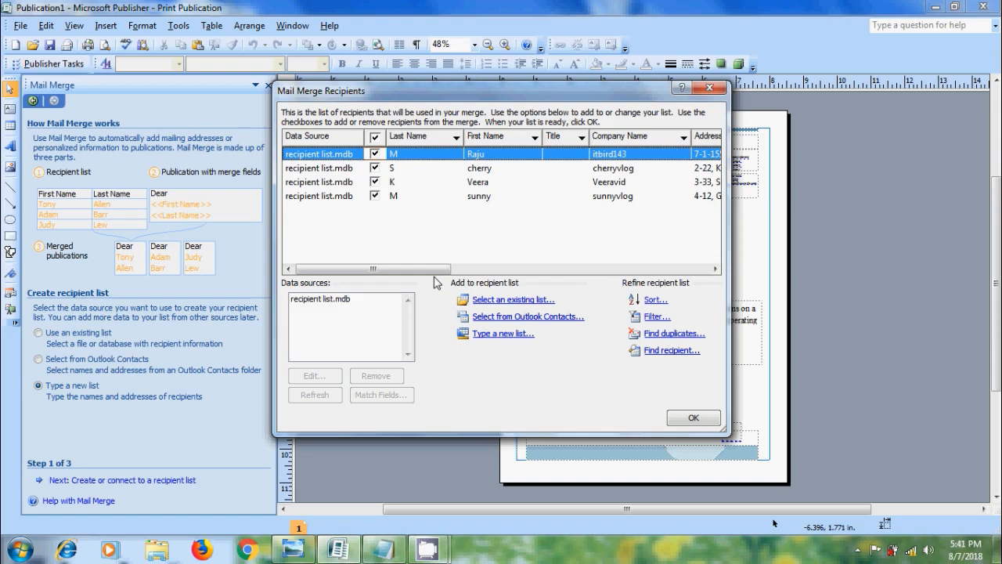
{"action": "mouse_move", "coordinate": [415, 209]}
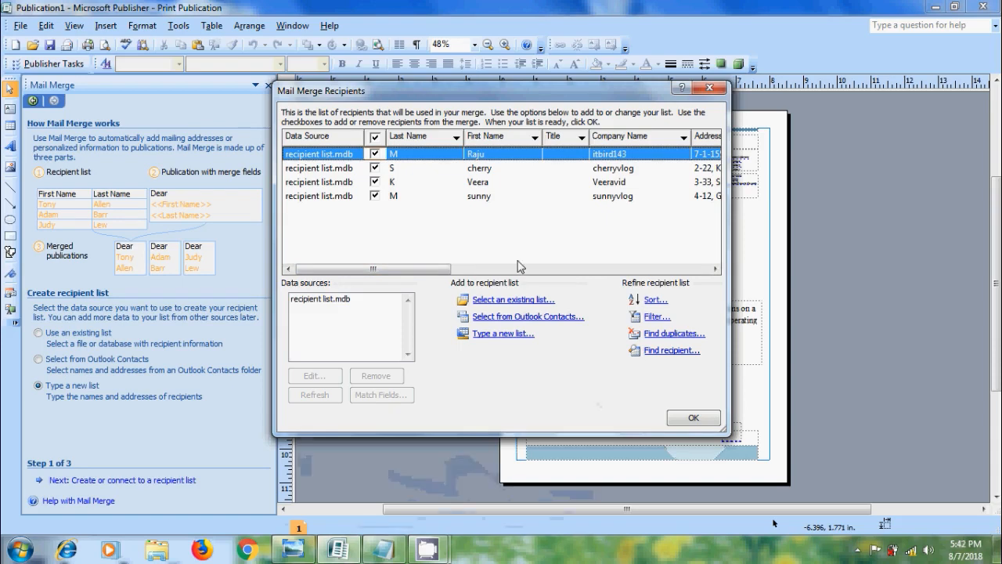
- Accept the recipient list, insert the First Name field, and zoom in on the page
{"action": "left_click", "coordinate": [692, 417]}
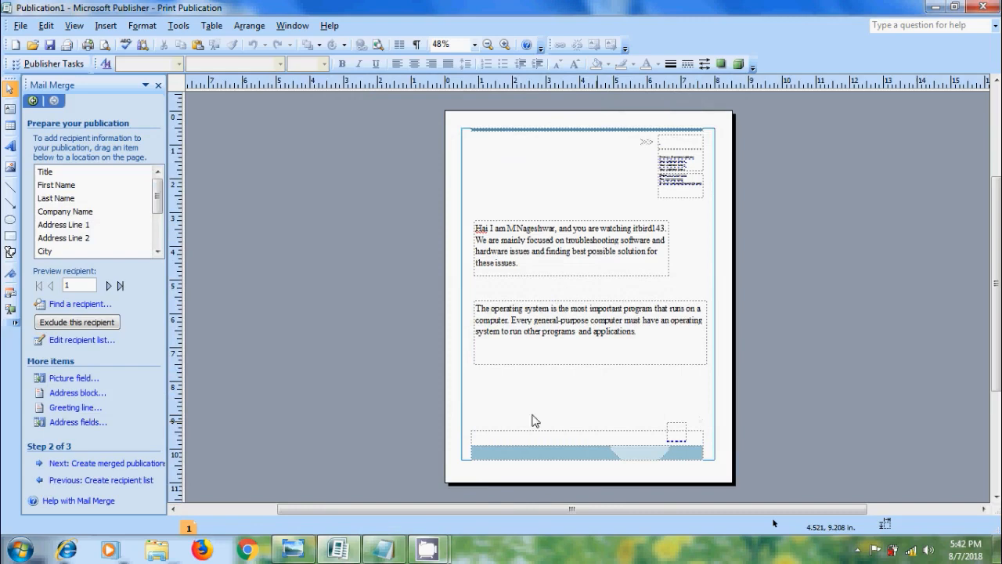
{"action": "mouse_move", "coordinate": [304, 293]}
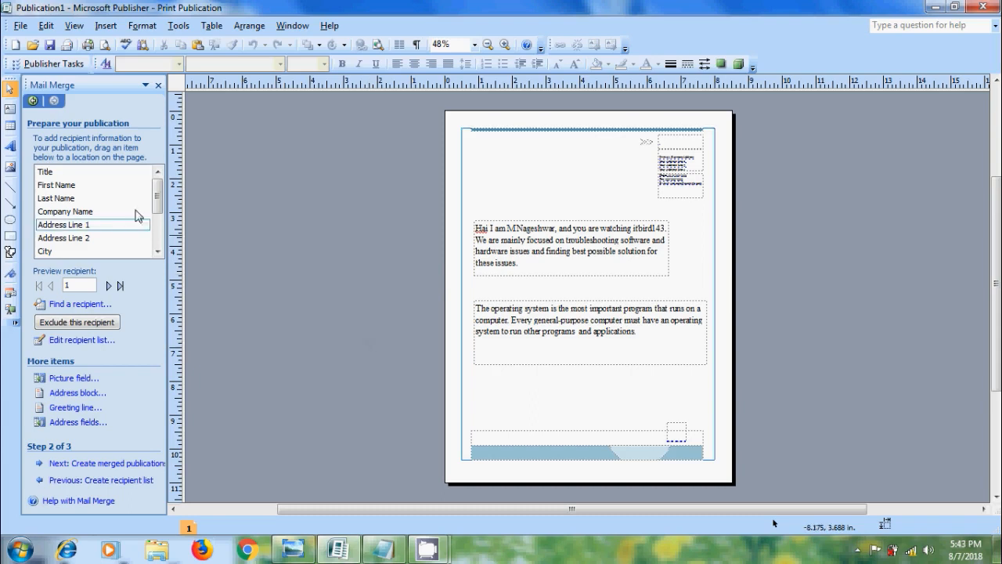
{"action": "left_click", "coordinate": [57, 185]}
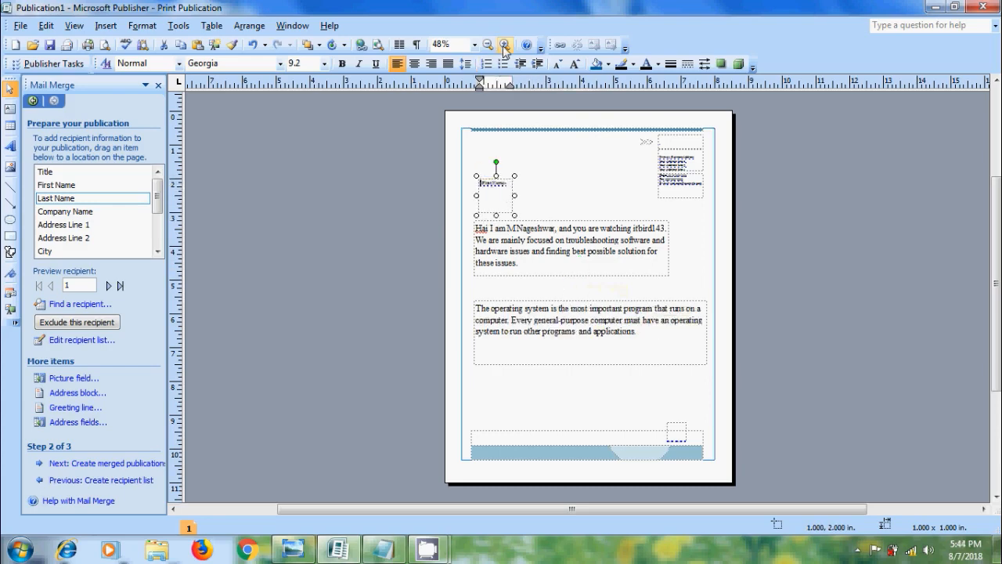
{"action": "left_click", "coordinate": [505, 44]}
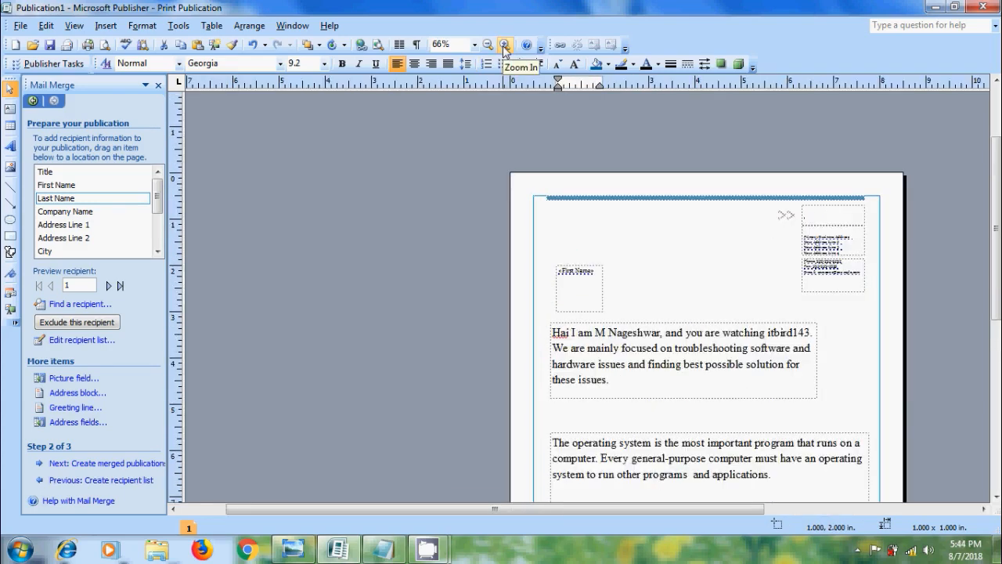
{"action": "left_click", "coordinate": [505, 44]}
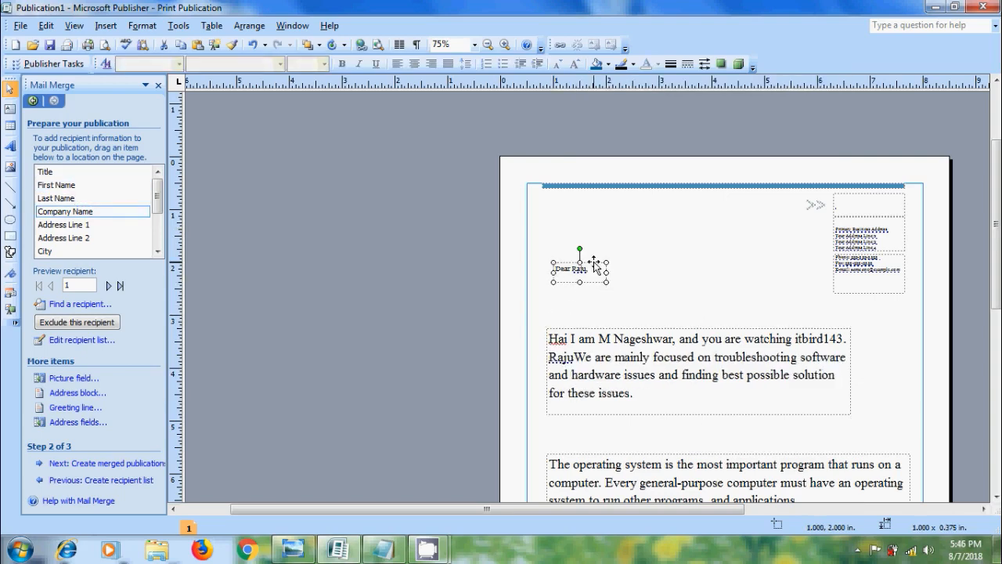
- Move the greeting above the body text and add address fields through Address Lines and Home Phone
{"action": "left_click_drag", "start_coordinate": [580, 268], "coordinate": [573, 306]}
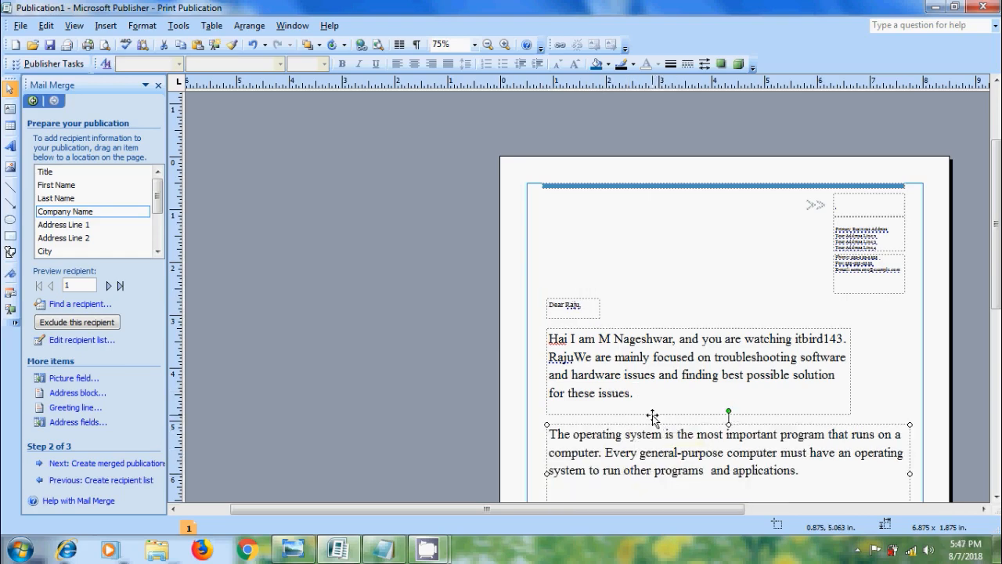
{"action": "mouse_move", "coordinate": [654, 415]}
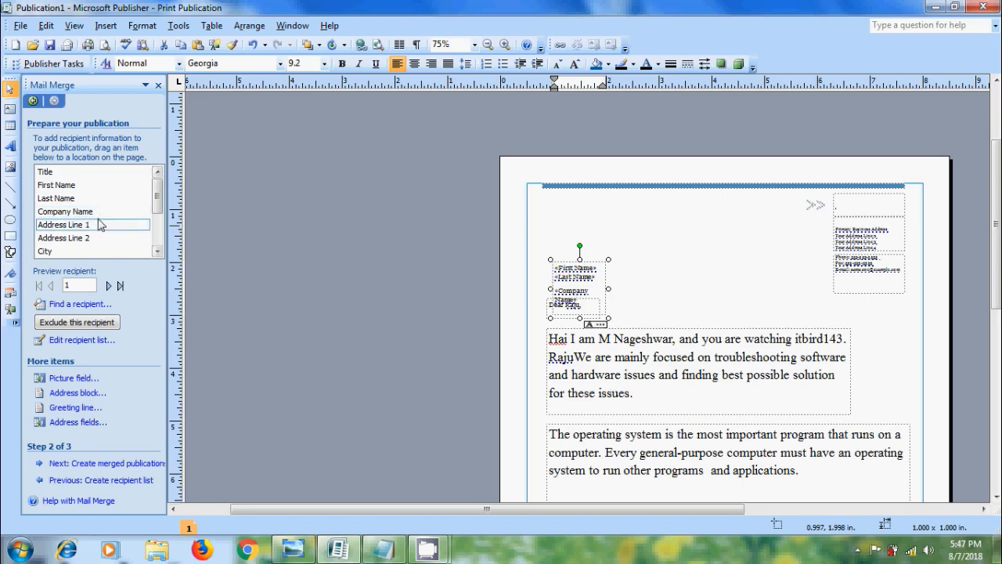
{"action": "left_click", "coordinate": [63, 238]}
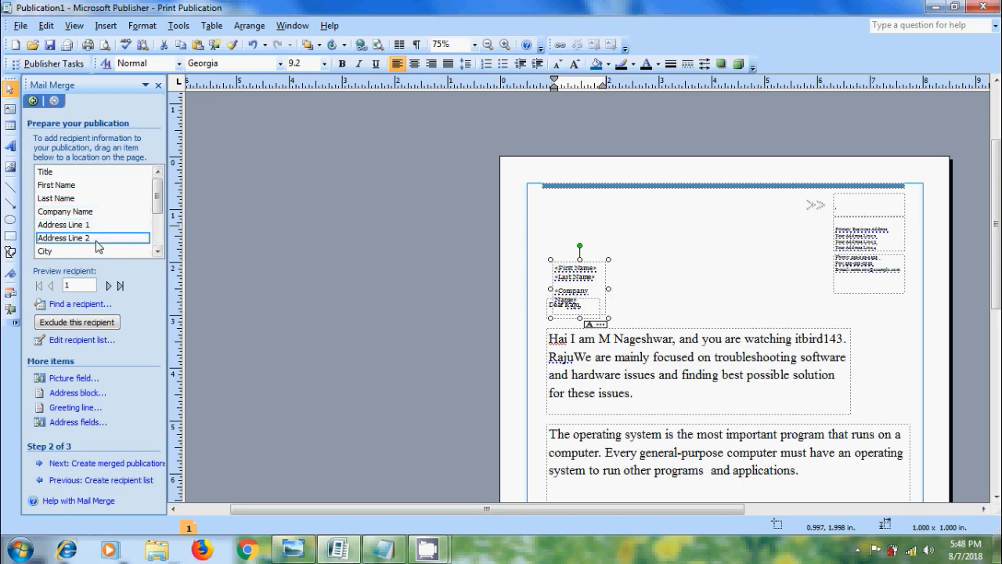
{"action": "left_click", "coordinate": [62, 250]}
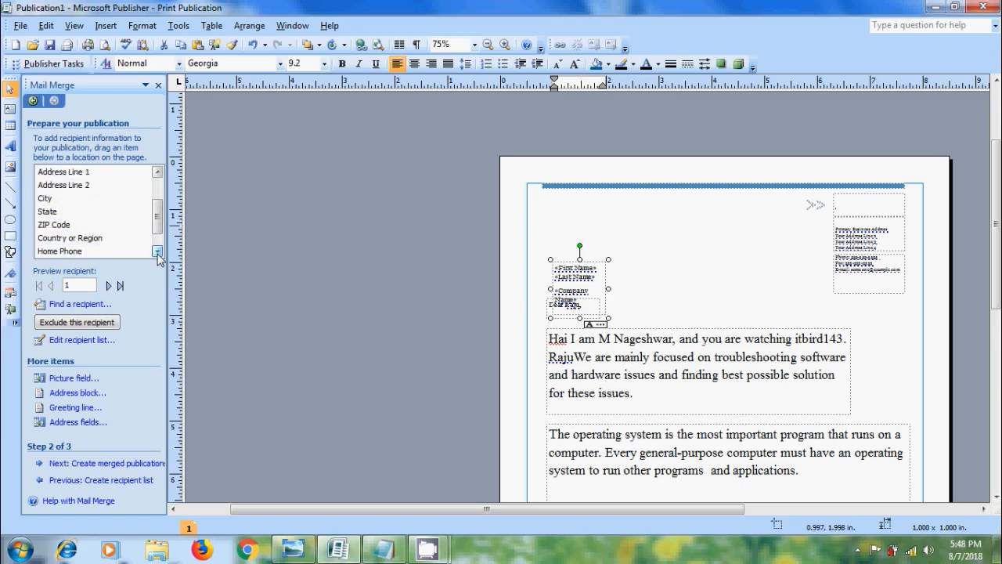
{"action": "scroll", "scroll_direction": "down", "scroll_amount": 3}
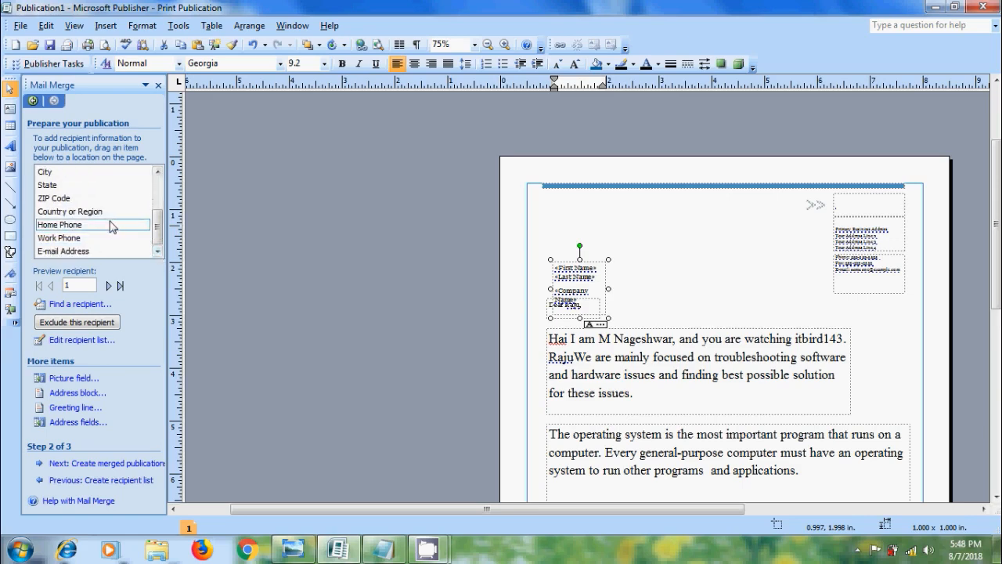
{"action": "left_click", "coordinate": [59, 238]}
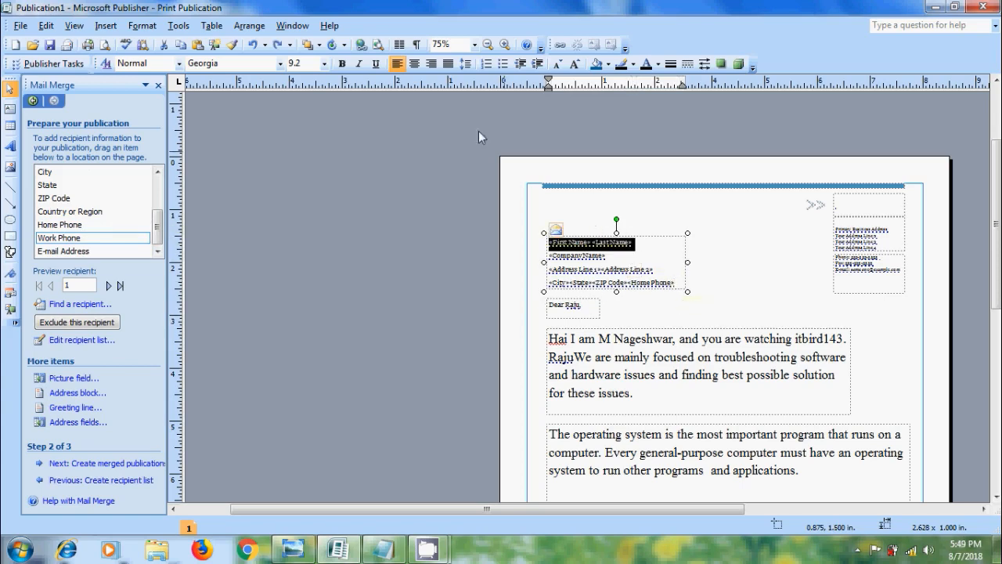
- Bold the recipient name line and deselect to preview Raju's merged details
{"action": "left_click", "coordinate": [343, 65]}
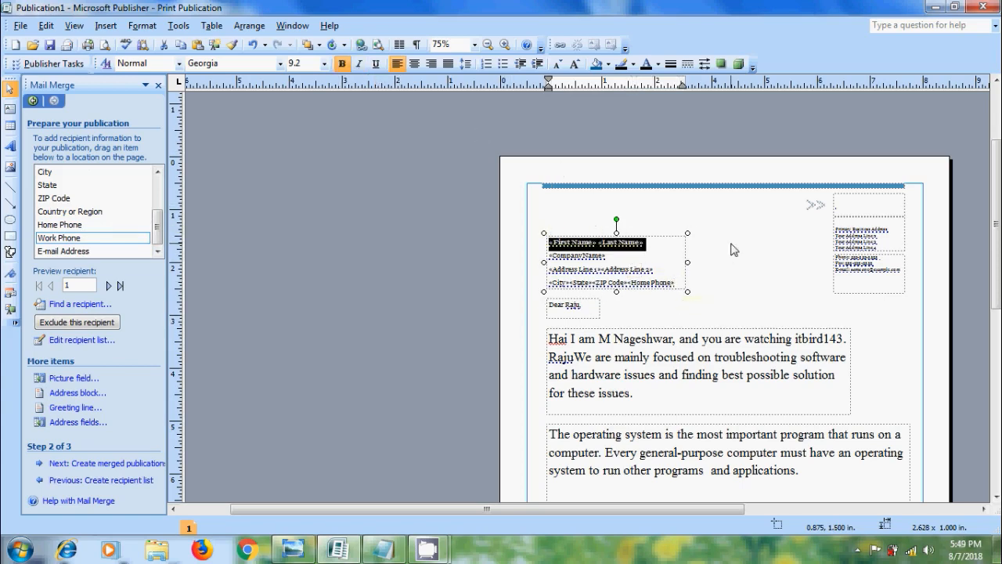
{"action": "left_click", "coordinate": [618, 65]}
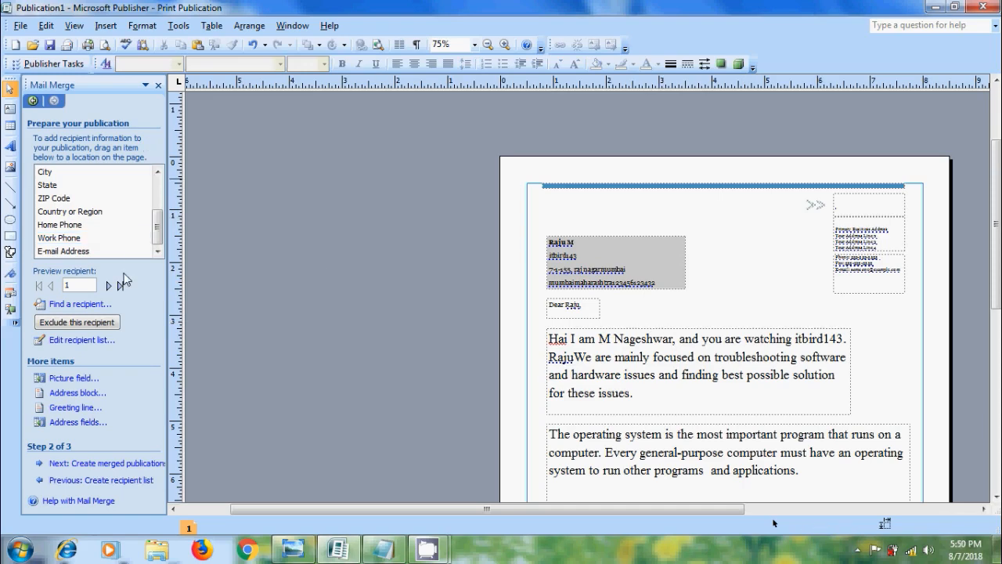
{"action": "mouse_move", "coordinate": [108, 285]}
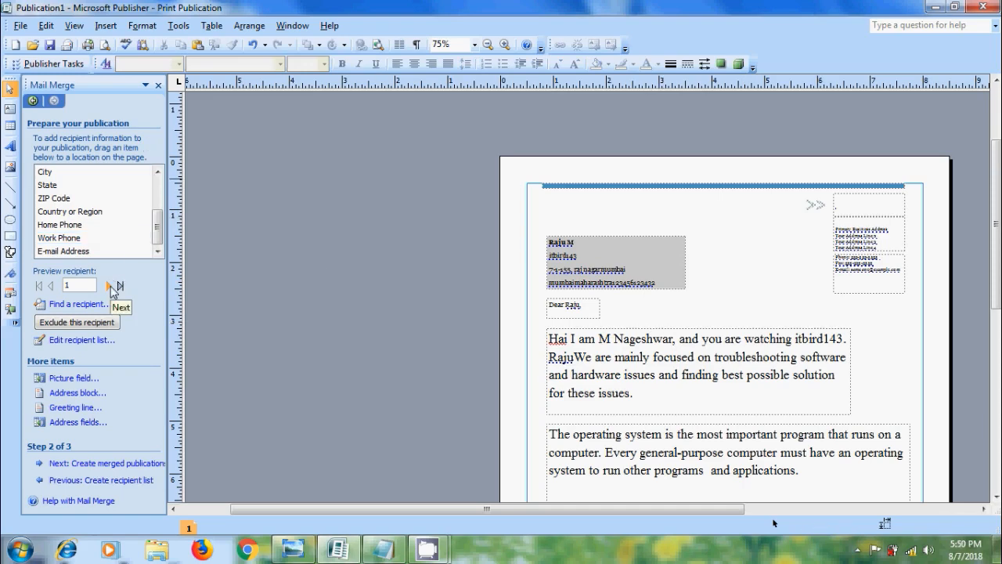
{"action": "left_click", "coordinate": [115, 285]}
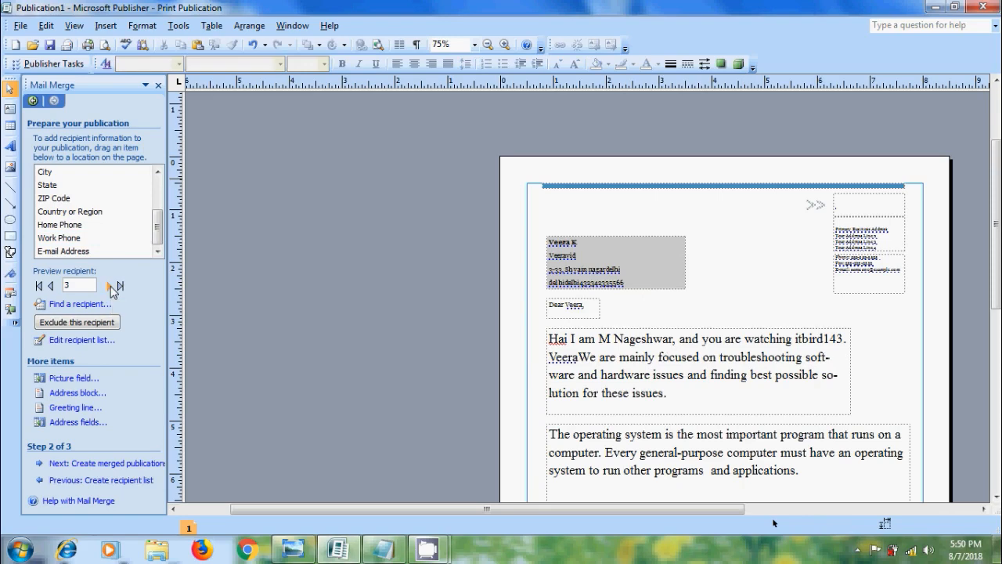
{"action": "left_click", "coordinate": [50, 285]}
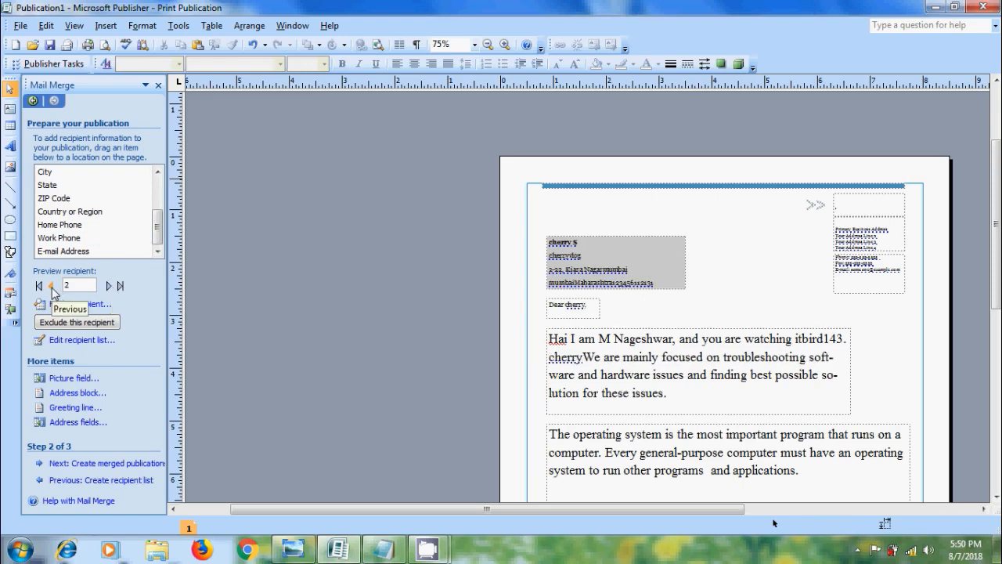
{"action": "left_click", "coordinate": [50, 285]}
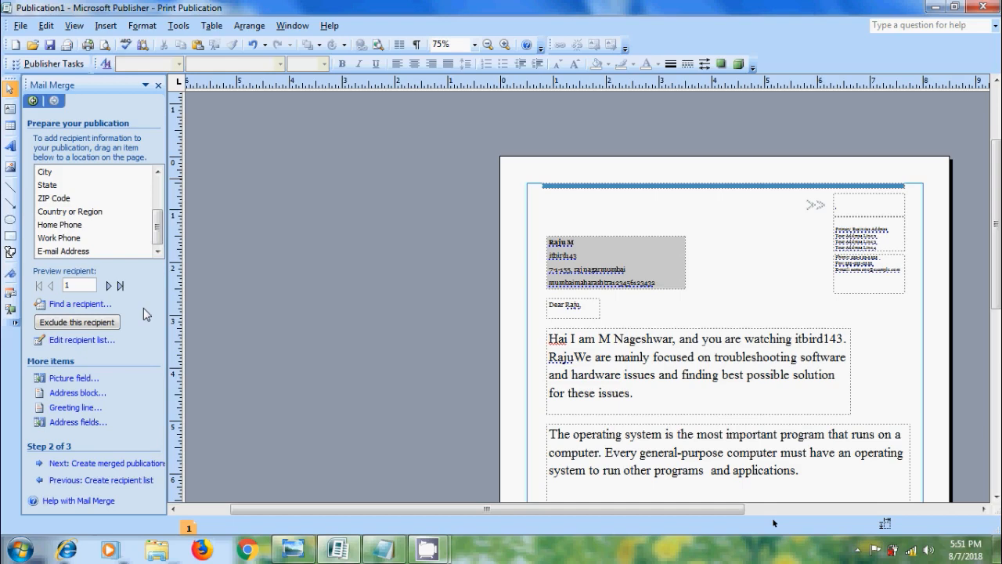
{"action": "left_click", "coordinate": [77, 303]}
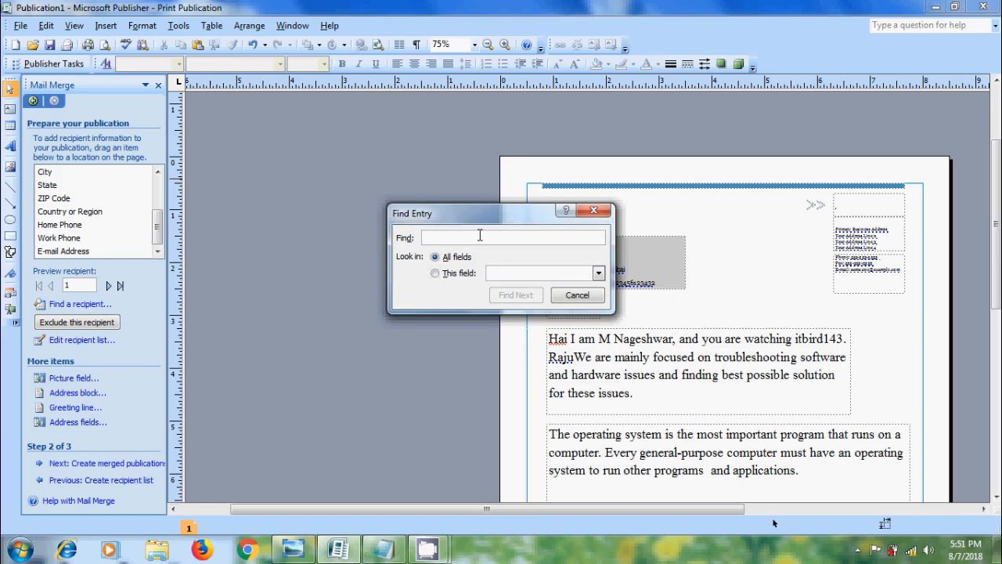
- Search the recipient list for 'cherry' to preview that recipient's letter
{"action": "type", "text": "cherr"}
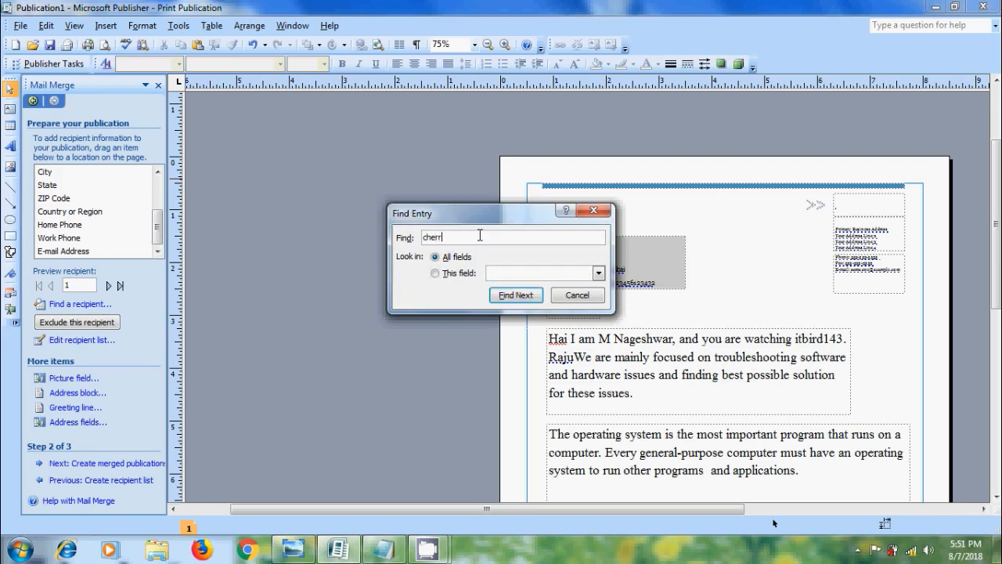
{"action": "type", "text": "y"}
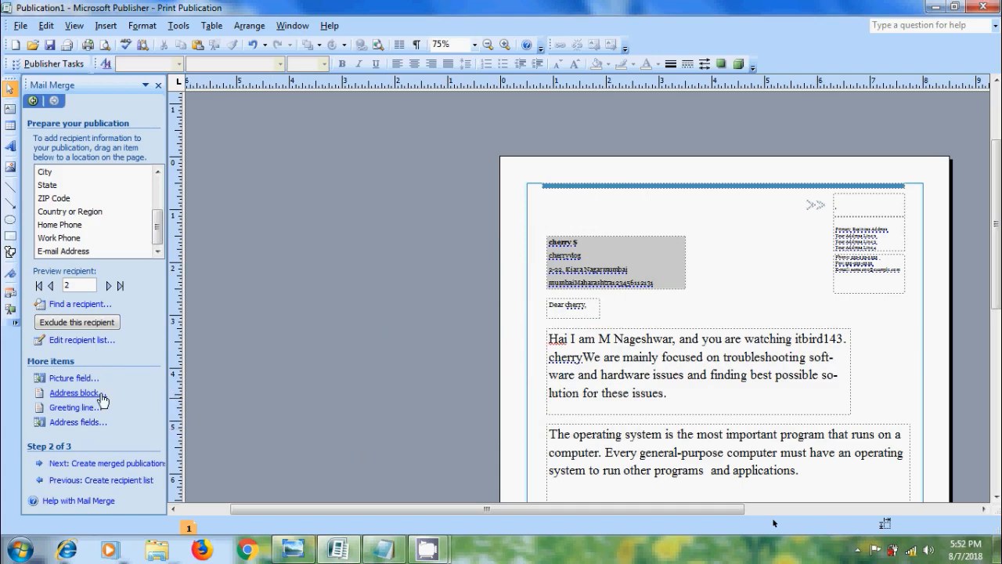
{"action": "left_click", "coordinate": [72, 406]}
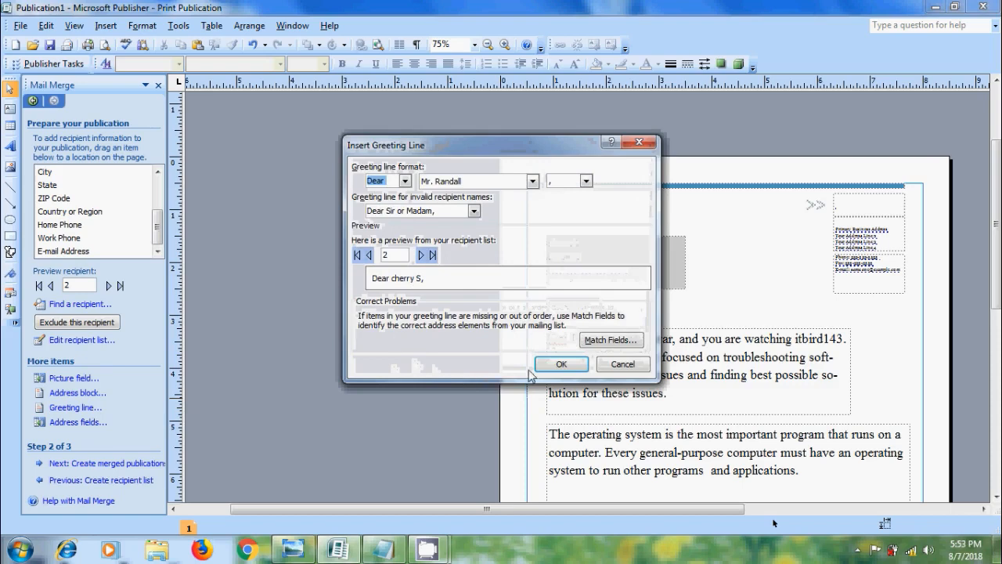
{"action": "left_click", "coordinate": [560, 364]}
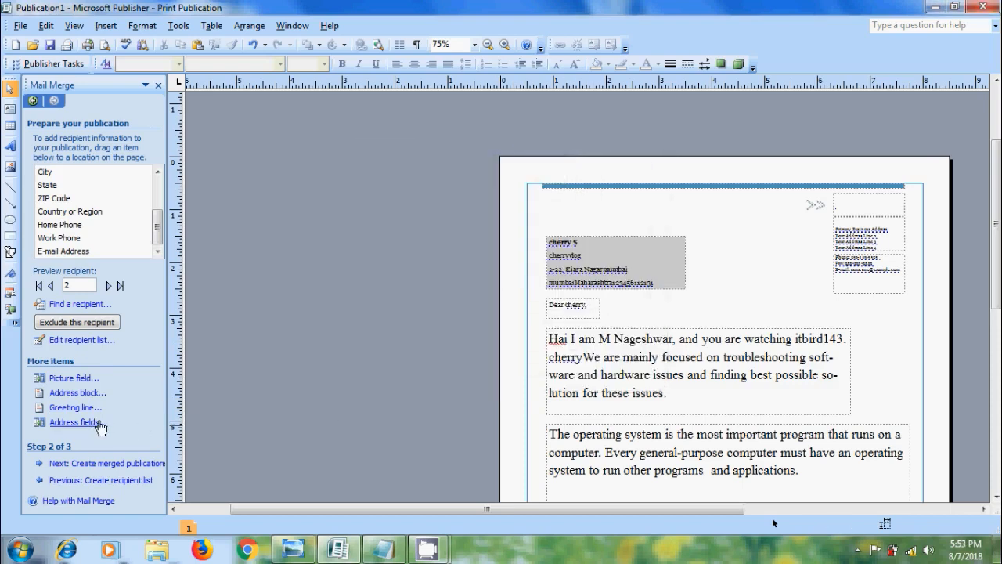
{"action": "left_click", "coordinate": [72, 422]}
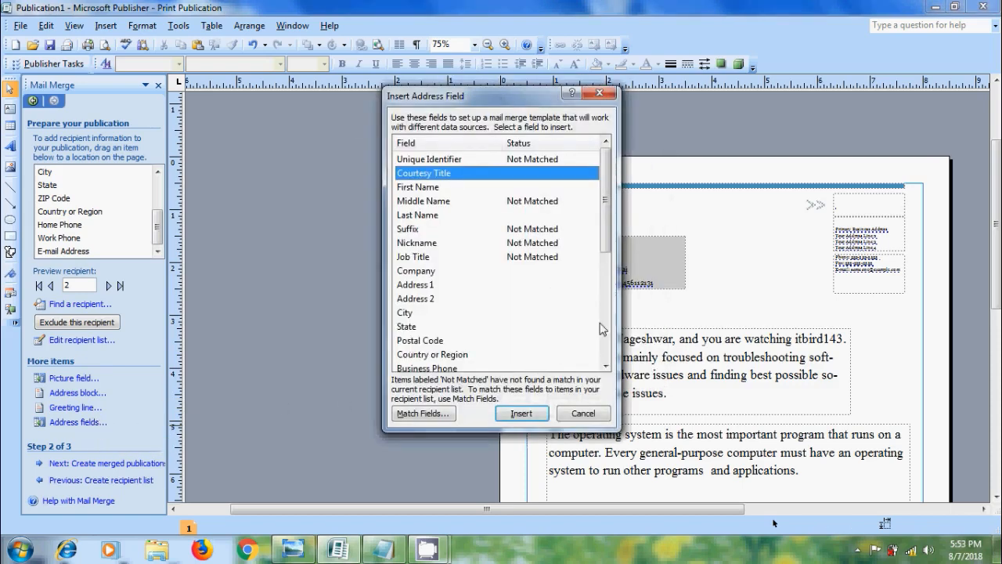
{"action": "left_click", "coordinate": [584, 413]}
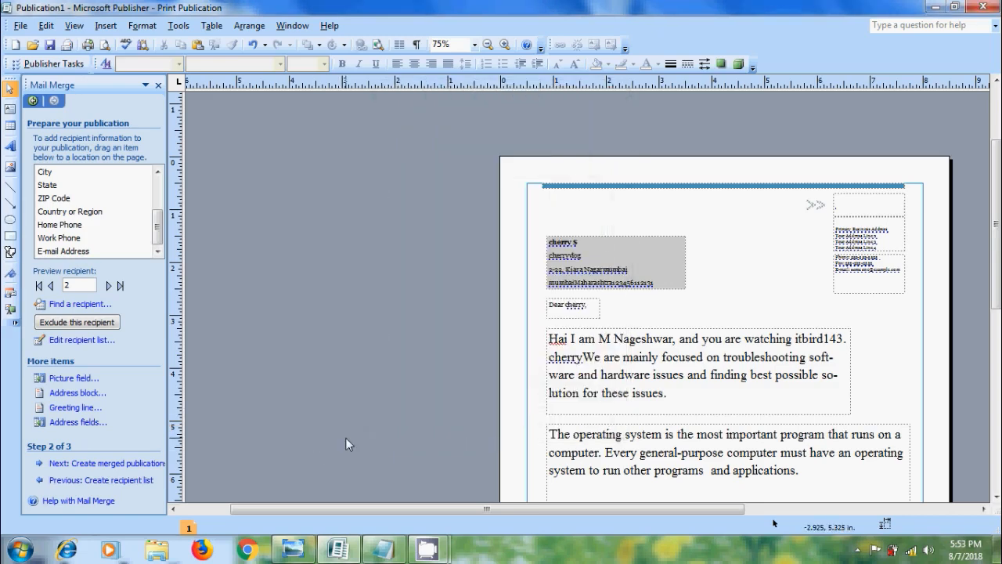
{"action": "mouse_move", "coordinate": [141, 469]}
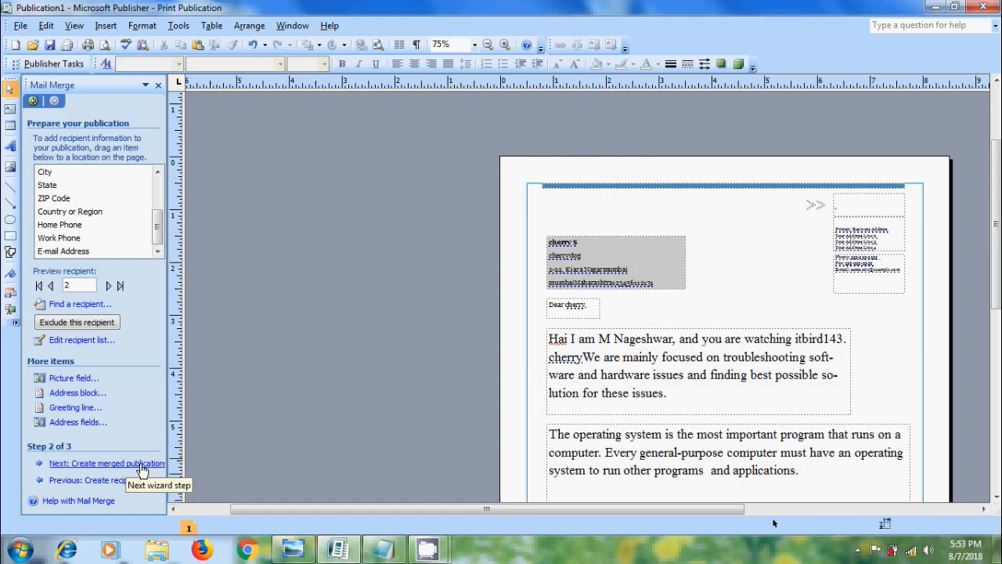
- Proceed to merged publications and print-preview the merged letters, paging to other recipients
{"action": "left_click", "coordinate": [107, 463]}
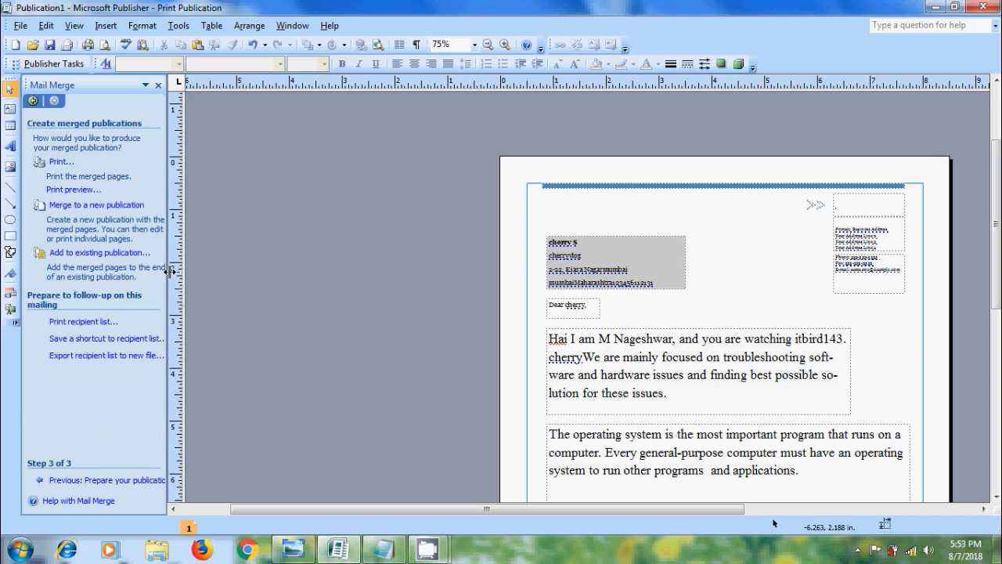
{"action": "mouse_move", "coordinate": [61, 162]}
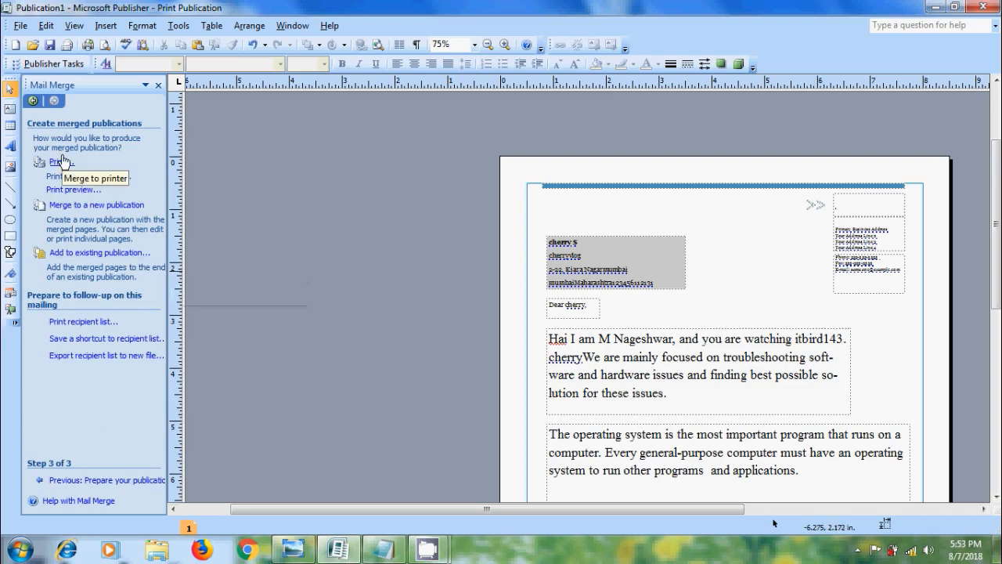
{"action": "mouse_move", "coordinate": [72, 190]}
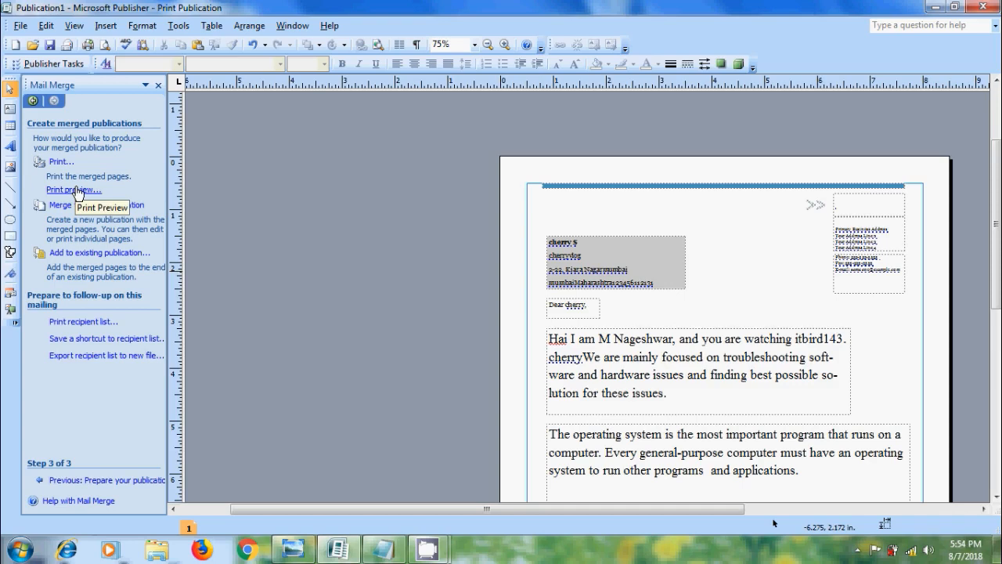
{"action": "left_click", "coordinate": [72, 189]}
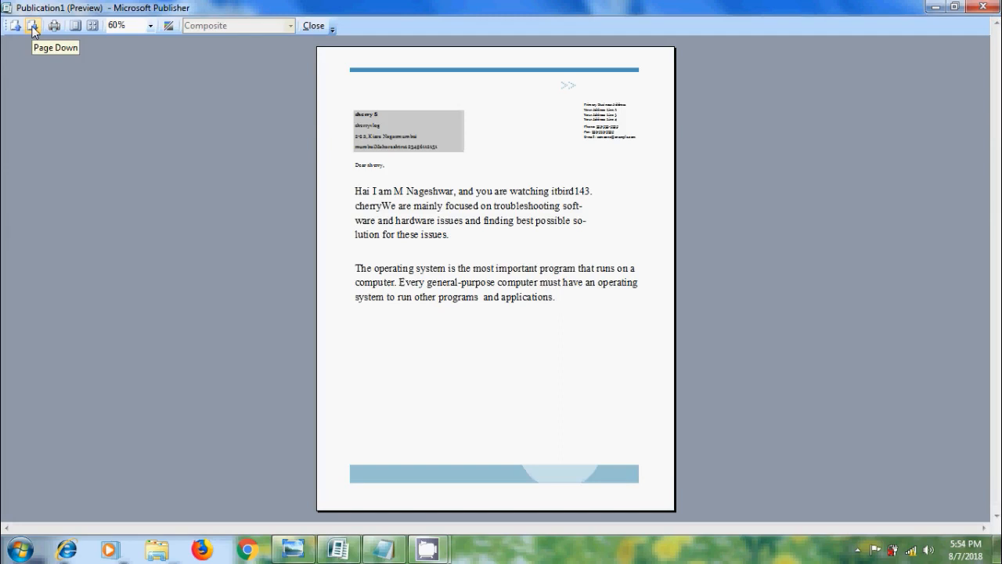
{"action": "mouse_move", "coordinate": [15, 25]}
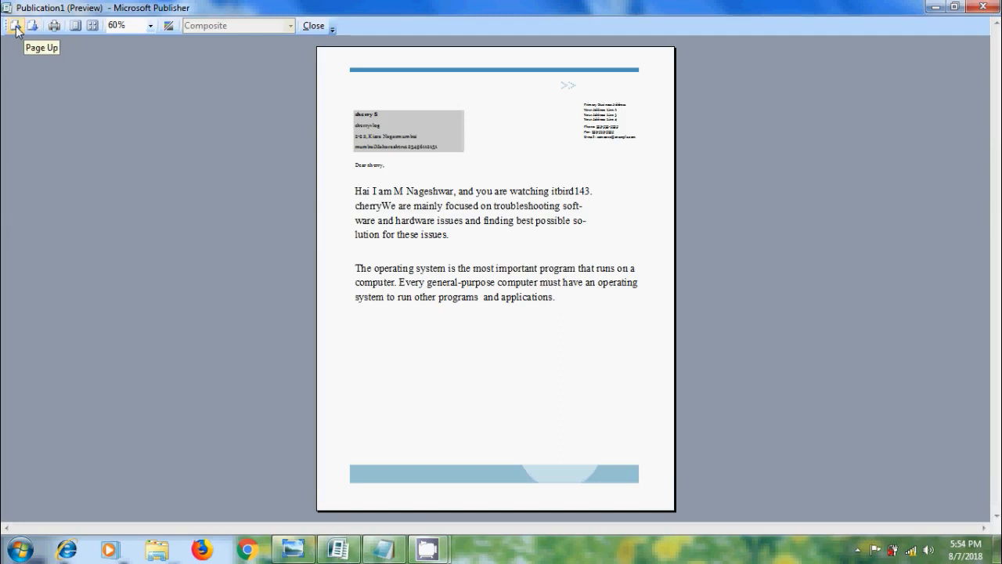
{"action": "left_click", "coordinate": [34, 25]}
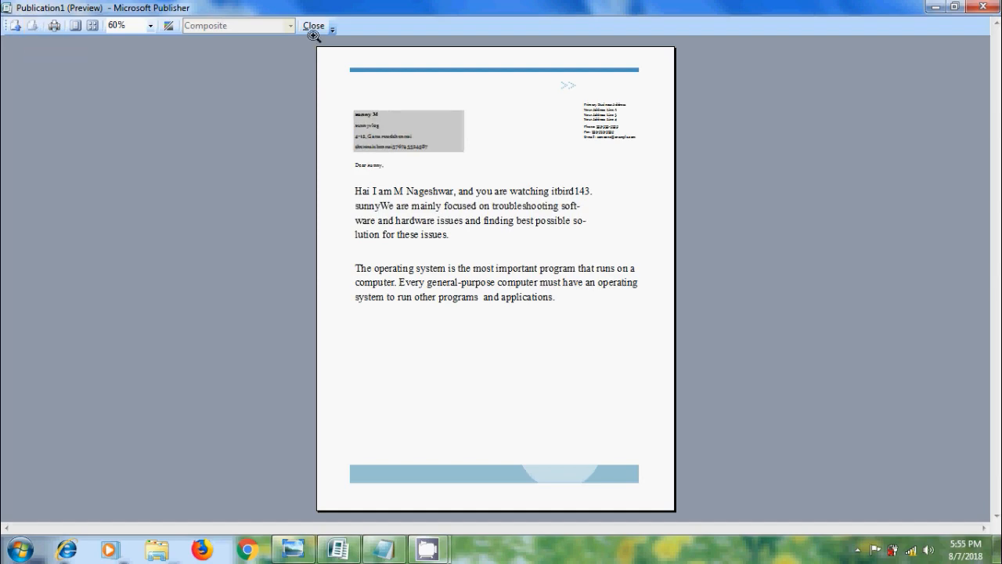
{"action": "left_click", "coordinate": [313, 25]}
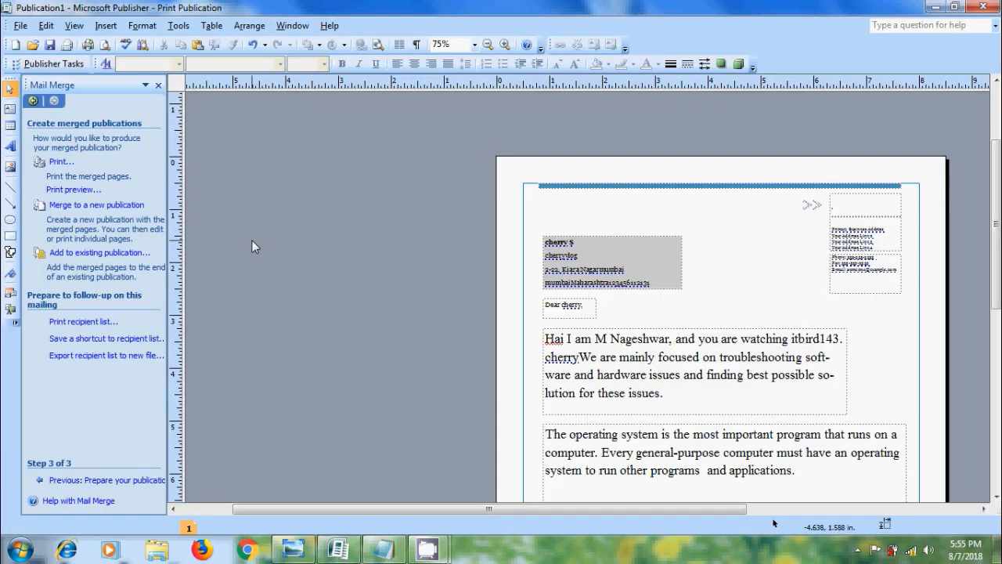
{"action": "mouse_move", "coordinate": [121, 115]}
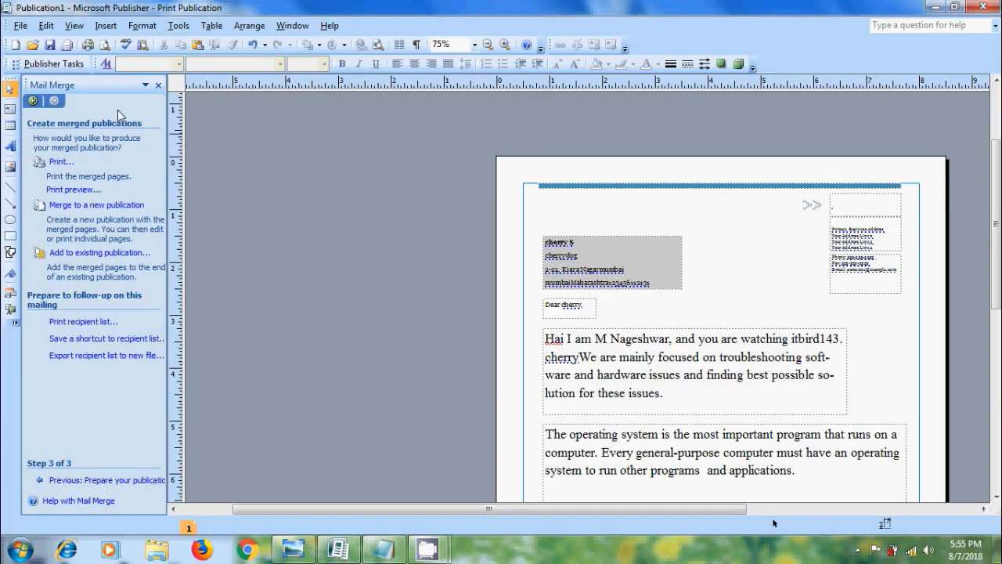
{"action": "mouse_move", "coordinate": [162, 234]}
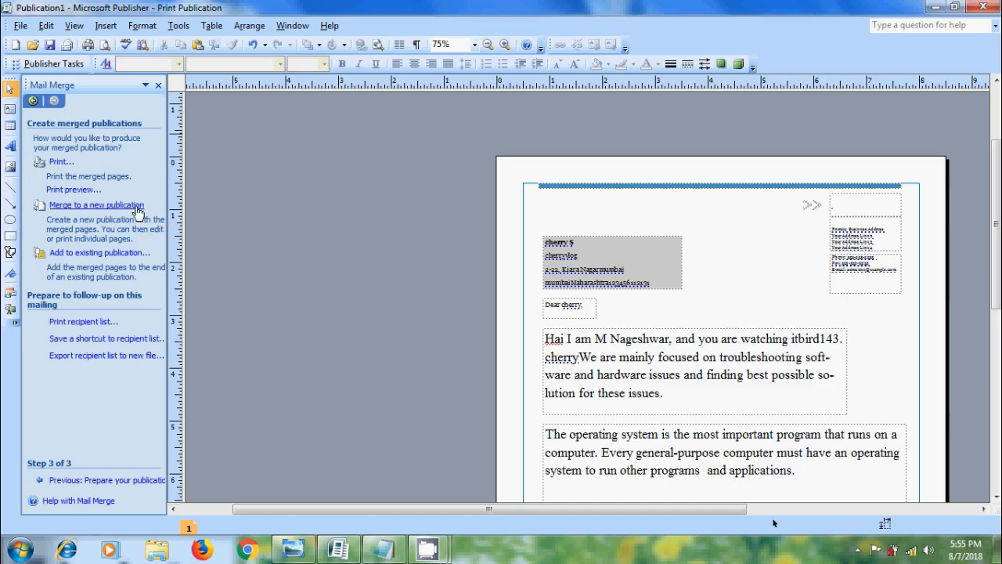
{"action": "left_click", "coordinate": [96, 205]}
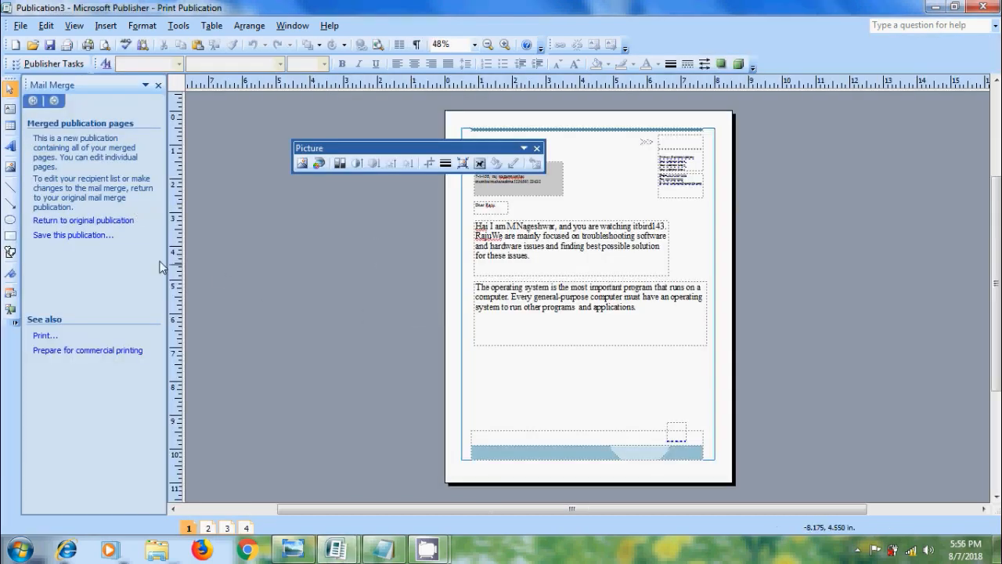
{"action": "mouse_move", "coordinate": [72, 234]}
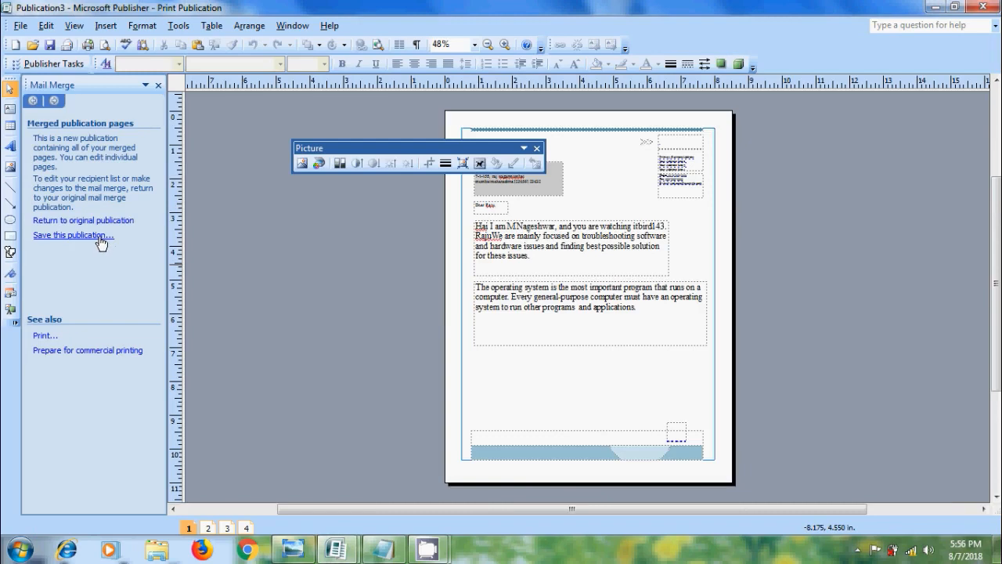
{"action": "left_click", "coordinate": [74, 235]}
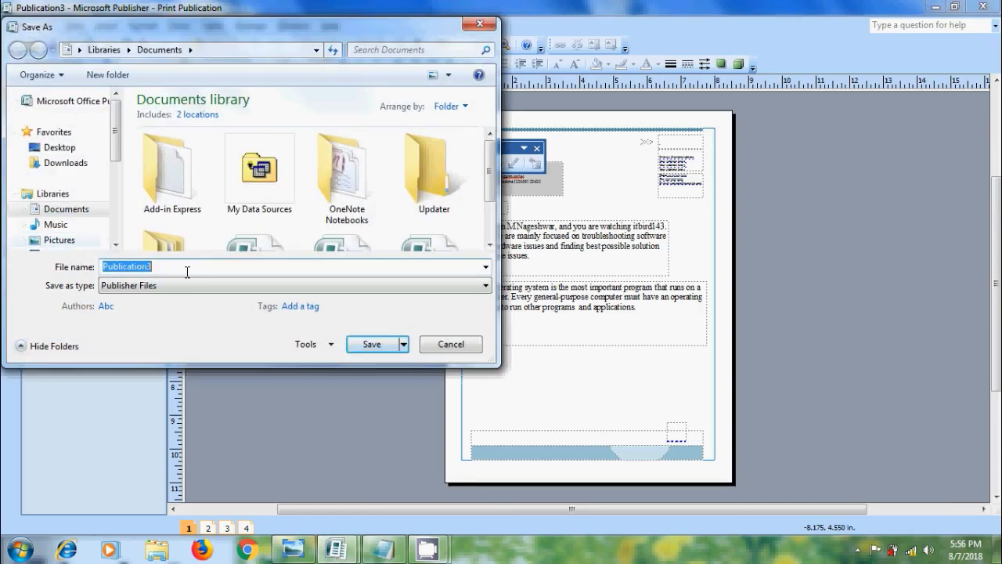
{"action": "mouse_move", "coordinate": [114, 303]}
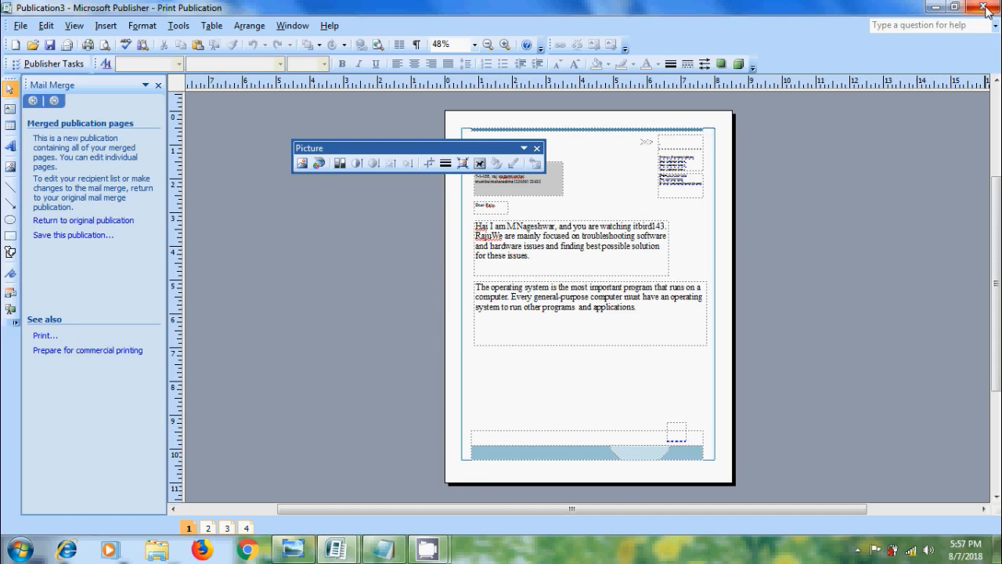
{"action": "left_click", "coordinate": [986, 7]}
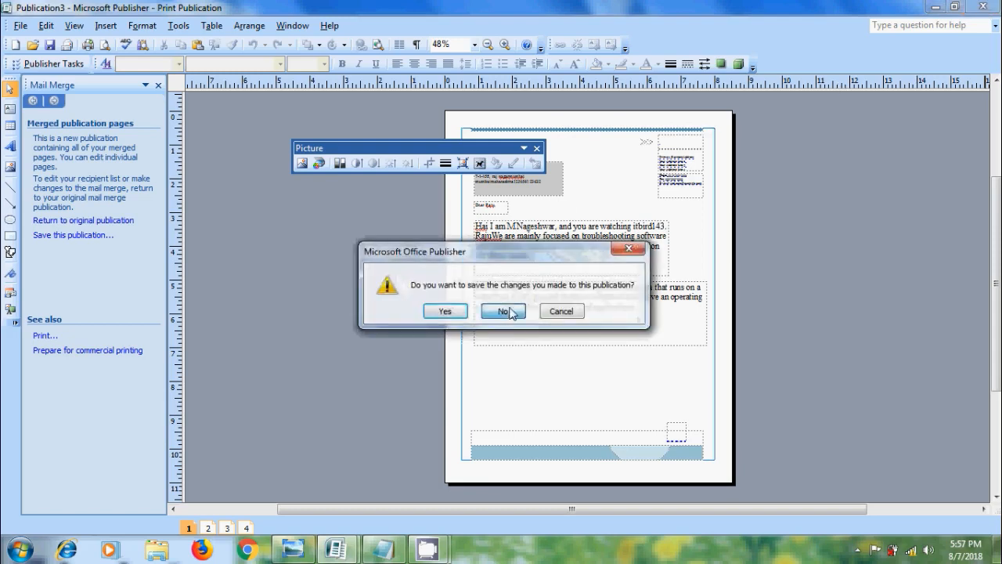
{"action": "left_click", "coordinate": [502, 311]}
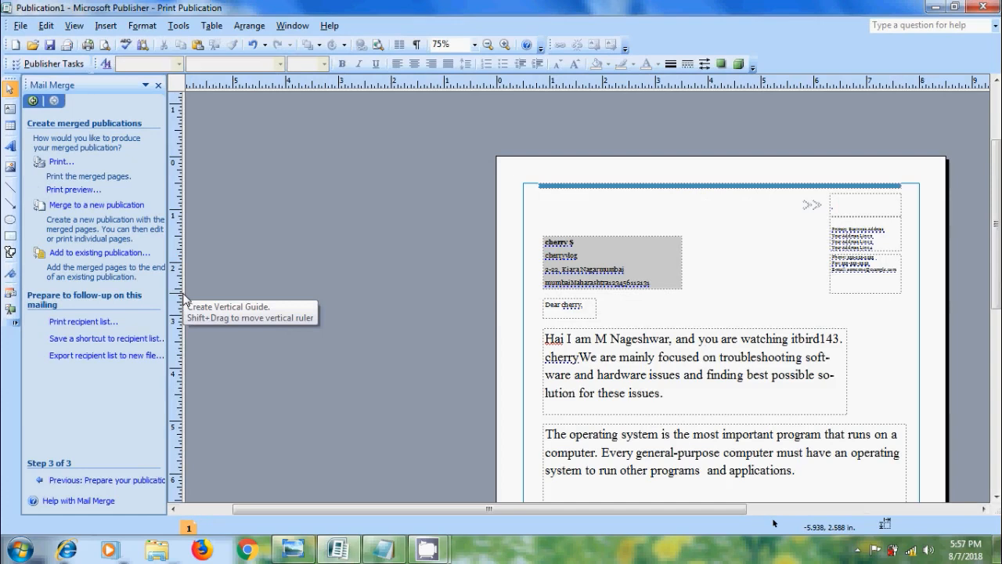
{"action": "mouse_move", "coordinate": [306, 308]}
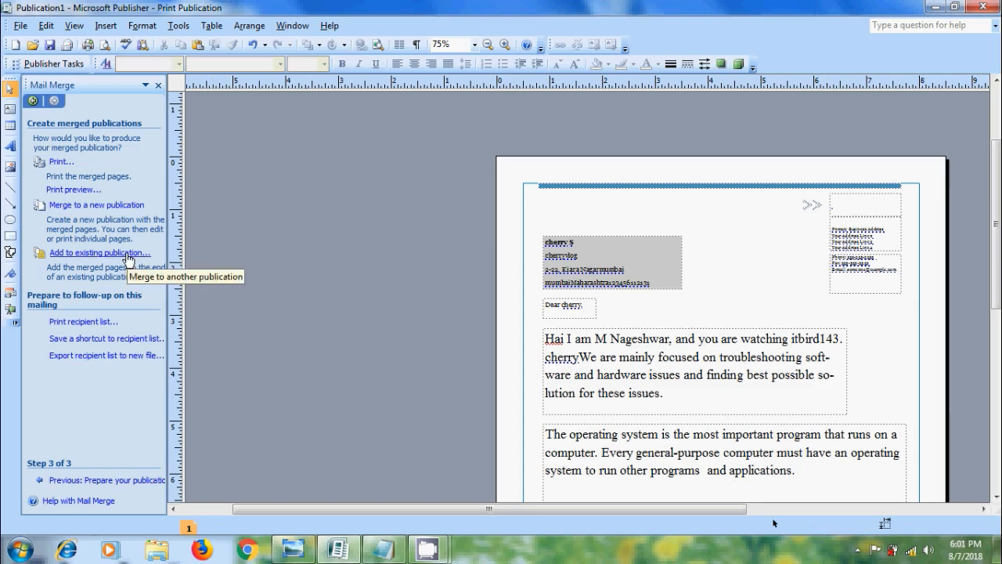
- Append the merged letters to the existing 'letter' publication on the Desktop
{"action": "left_click", "coordinate": [99, 252]}
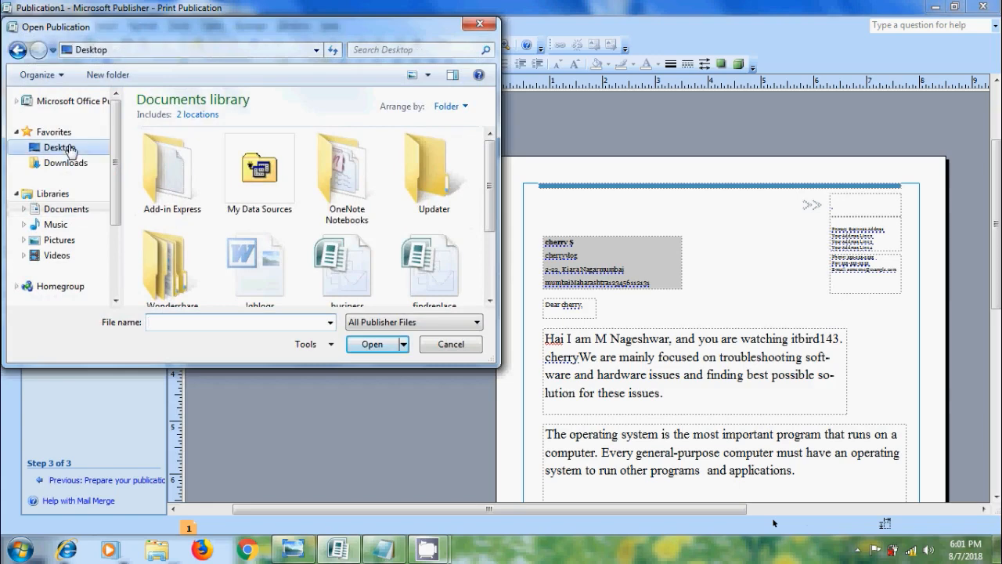
{"action": "scroll", "scroll_direction": "down", "scroll_amount": 3}
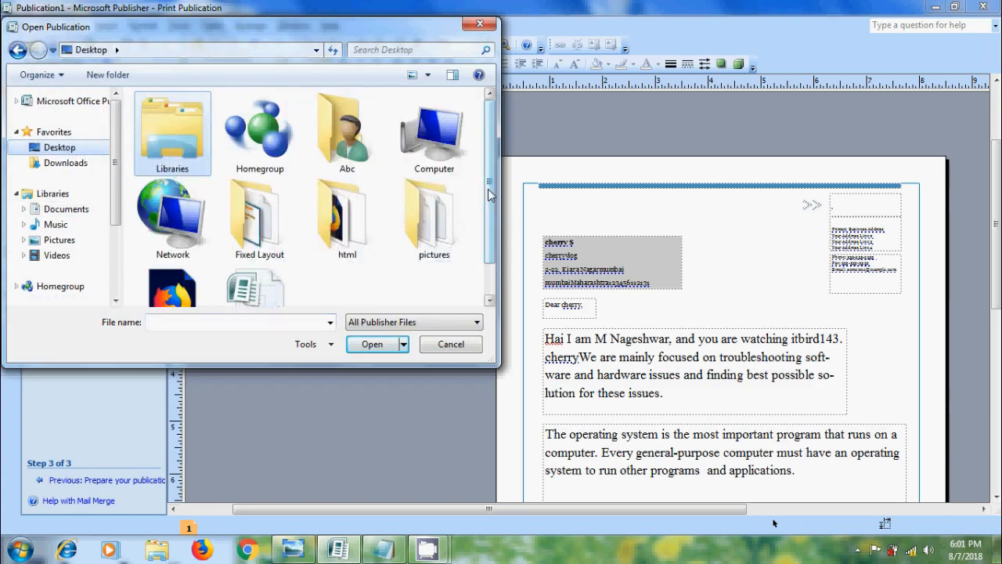
{"action": "left_click", "coordinate": [259, 263]}
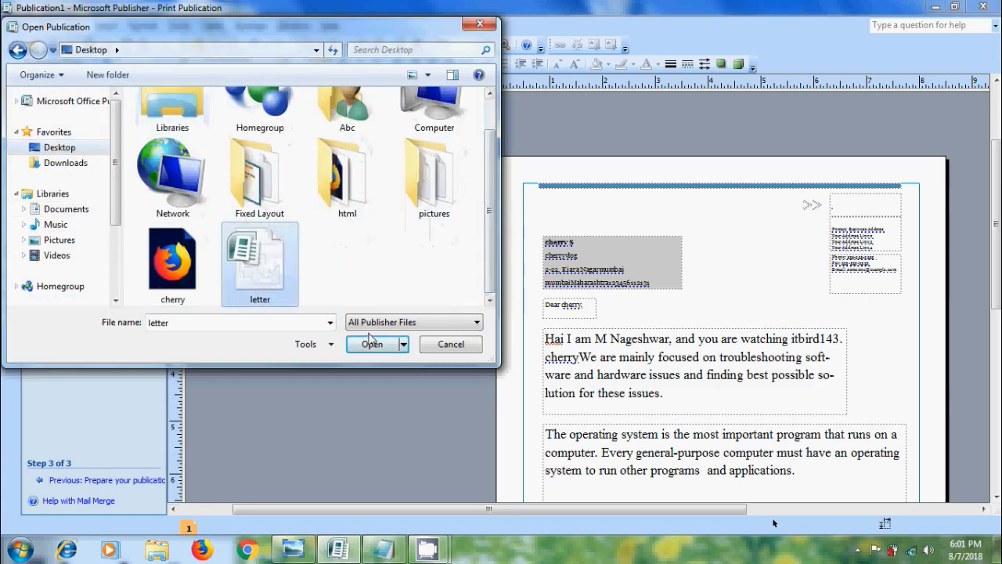
{"action": "left_click", "coordinate": [371, 344]}
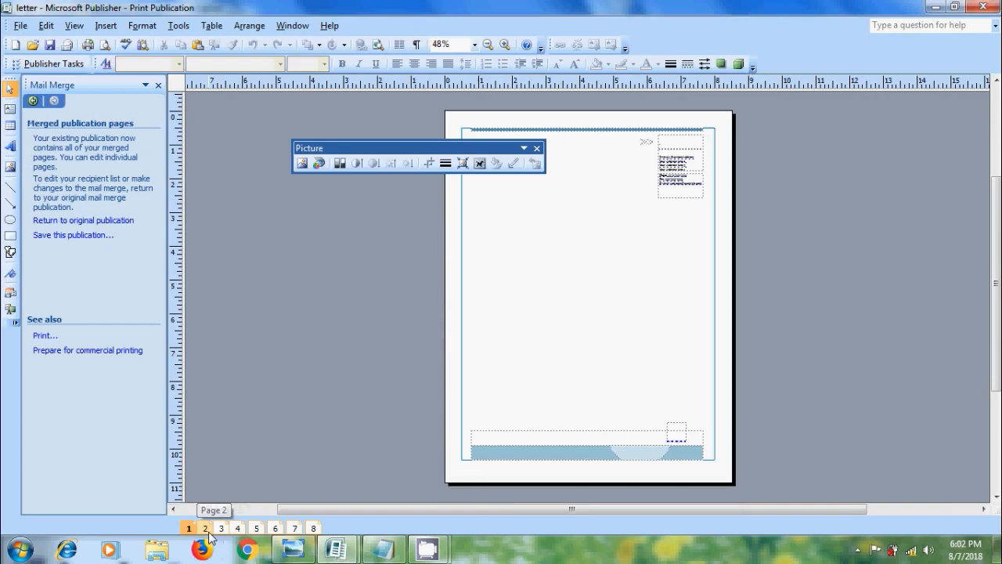
- Review the added merged pages, including cherry's letter, then close 'letter', saving changes
{"action": "left_click", "coordinate": [238, 527]}
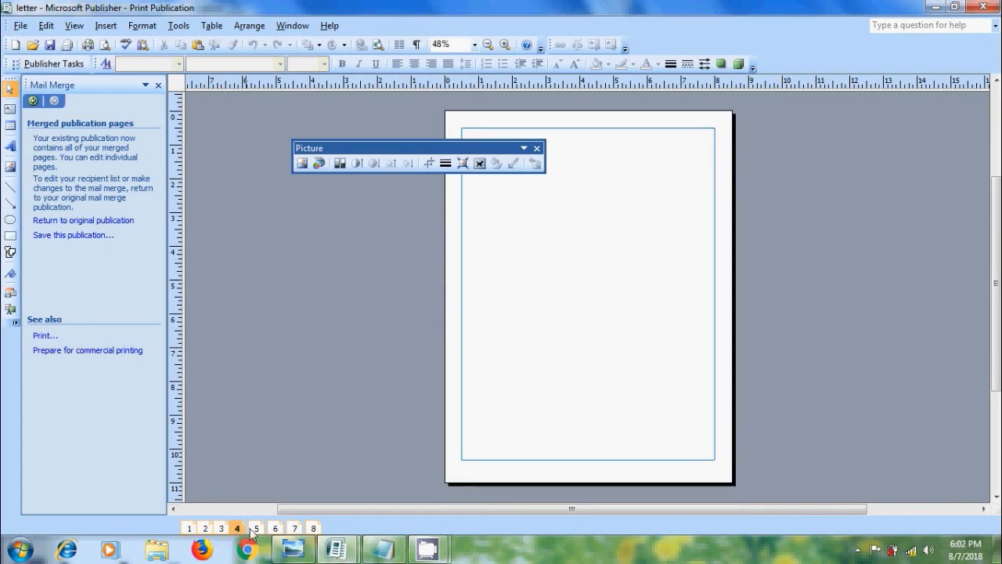
{"action": "left_click", "coordinate": [257, 527]}
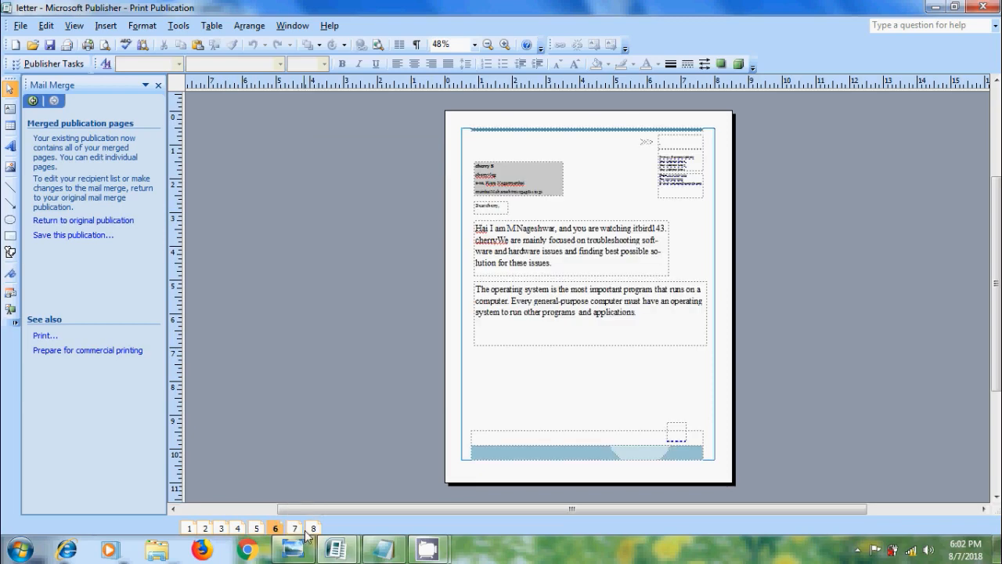
{"action": "left_click", "coordinate": [314, 527]}
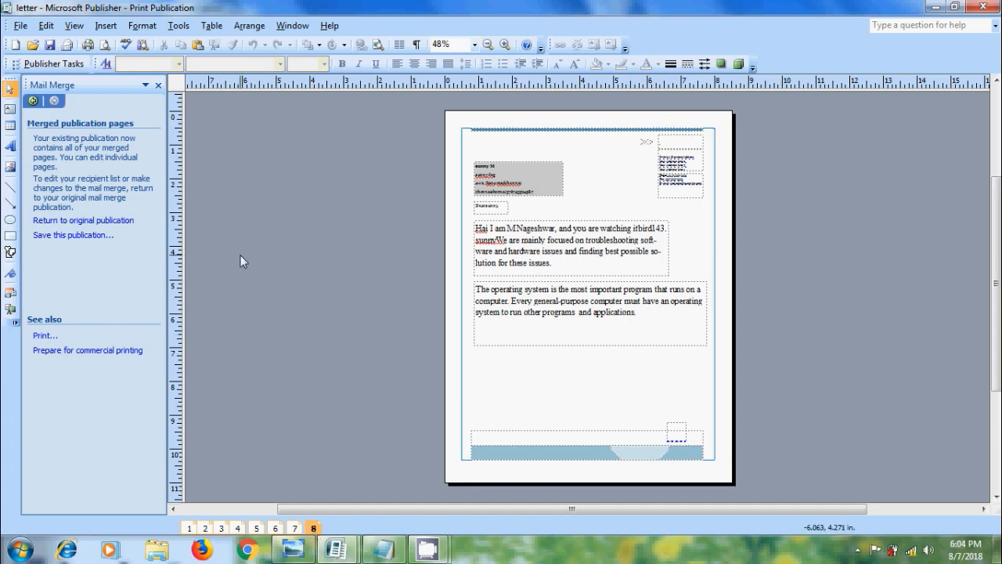
{"action": "mouse_move", "coordinate": [83, 220]}
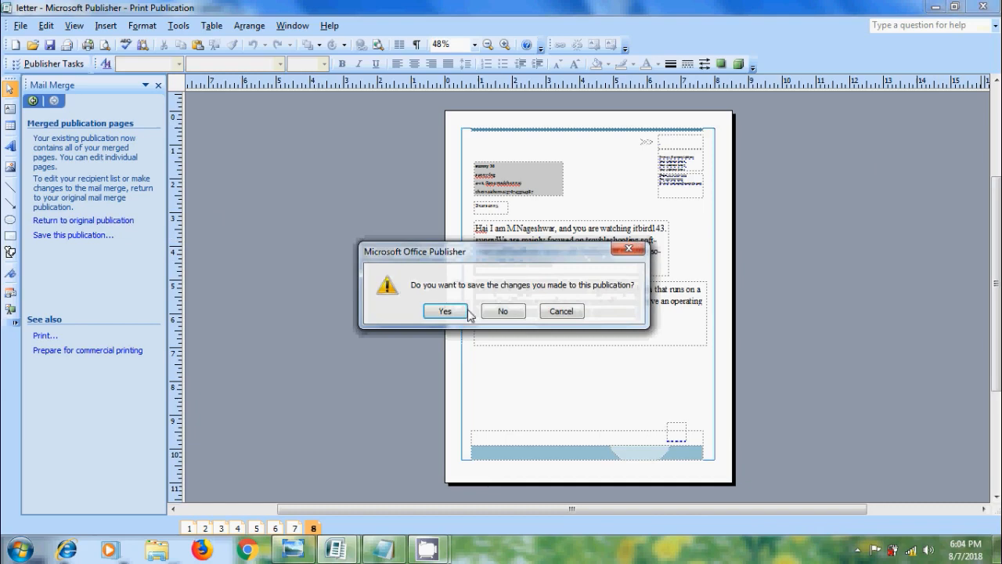
{"action": "left_click", "coordinate": [444, 310]}
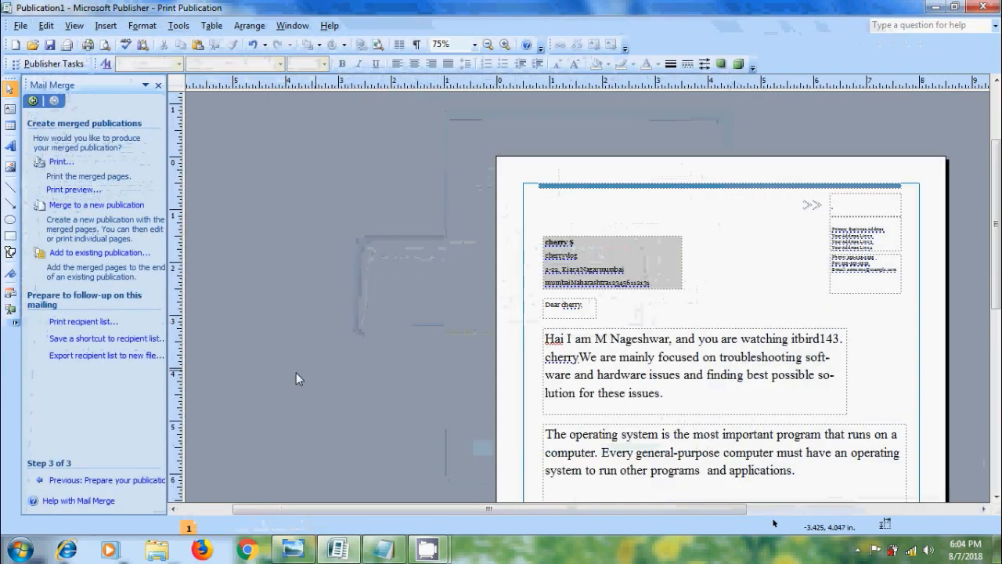
{"action": "mouse_move", "coordinate": [116, 395]}
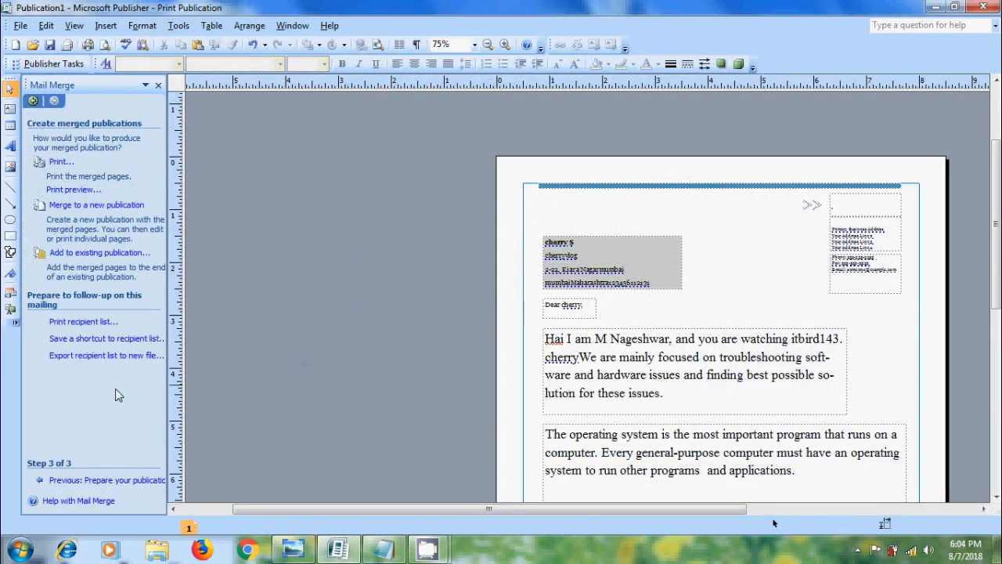
{"action": "mouse_move", "coordinate": [26, 347]}
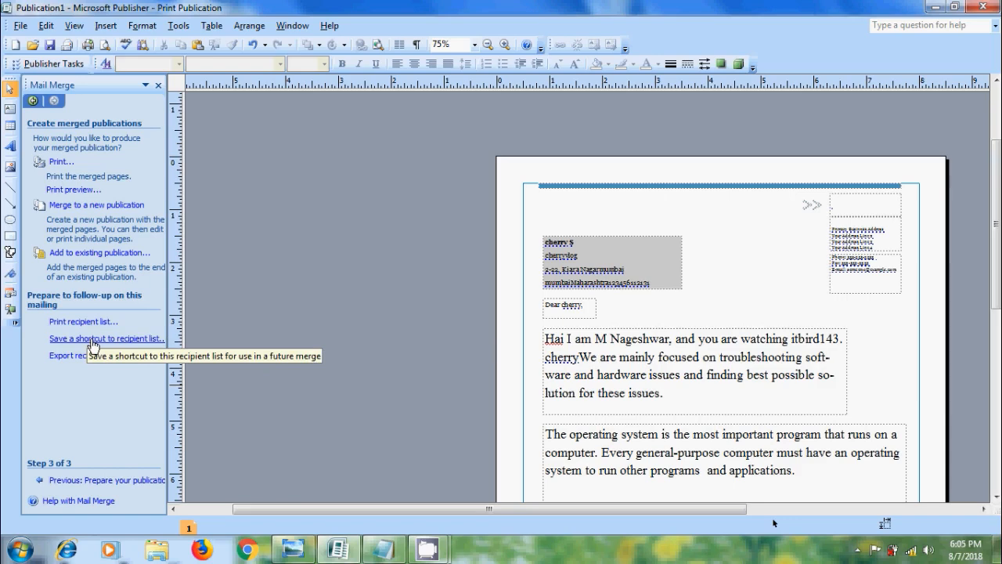
{"action": "mouse_move", "coordinate": [106, 354]}
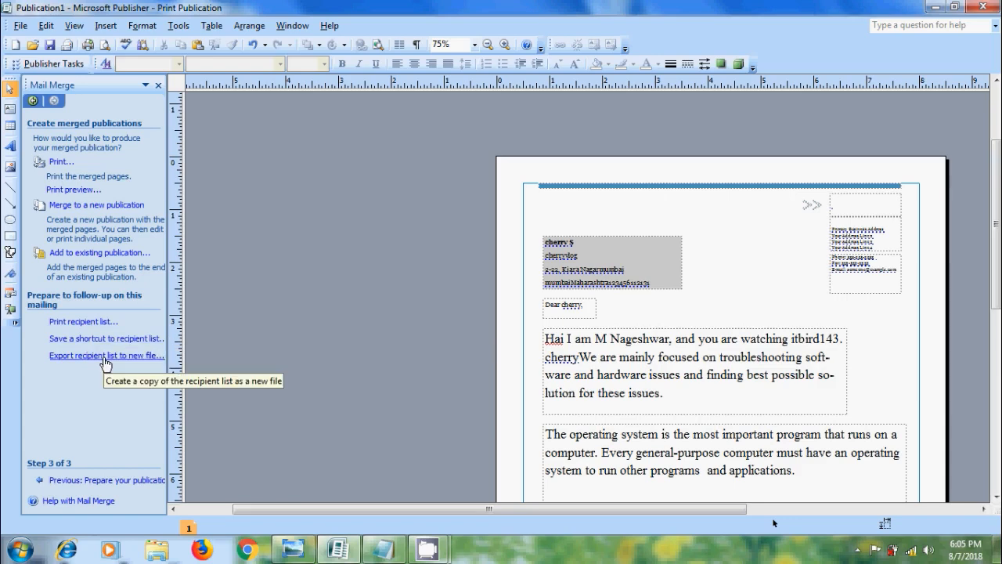
{"action": "mouse_move", "coordinate": [146, 438]}
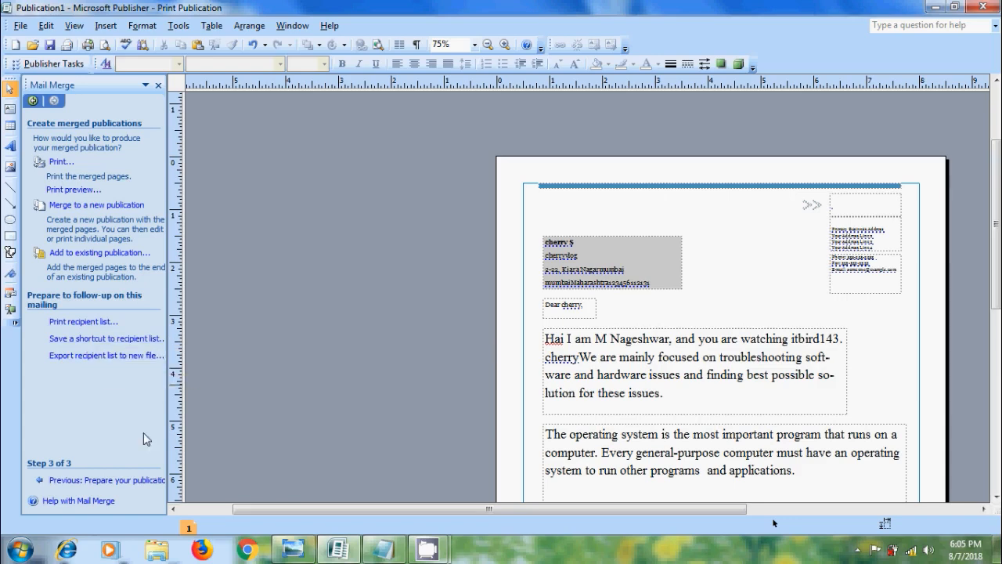
{"action": "mouse_move", "coordinate": [109, 480]}
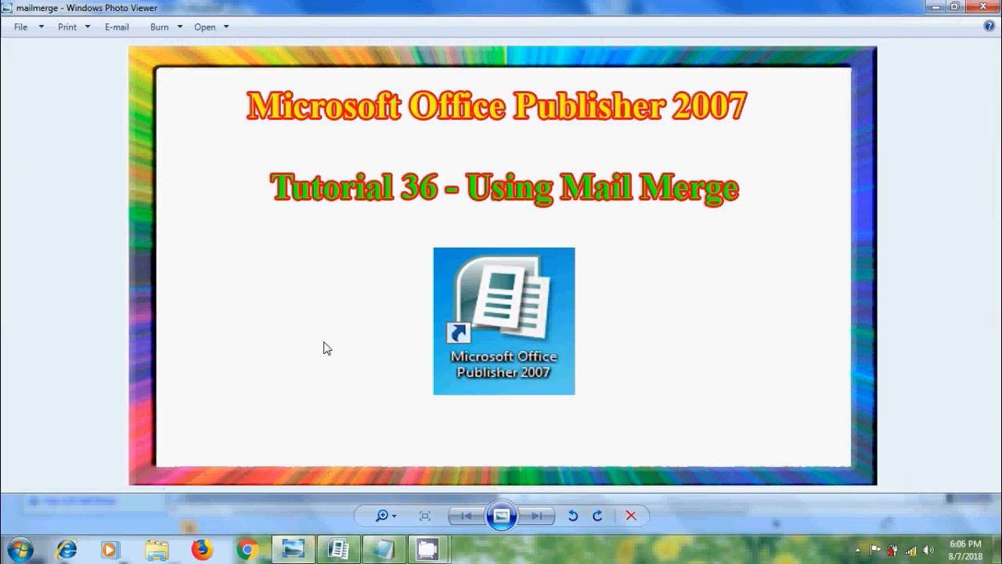
{"action": "mouse_move", "coordinate": [332, 346]}
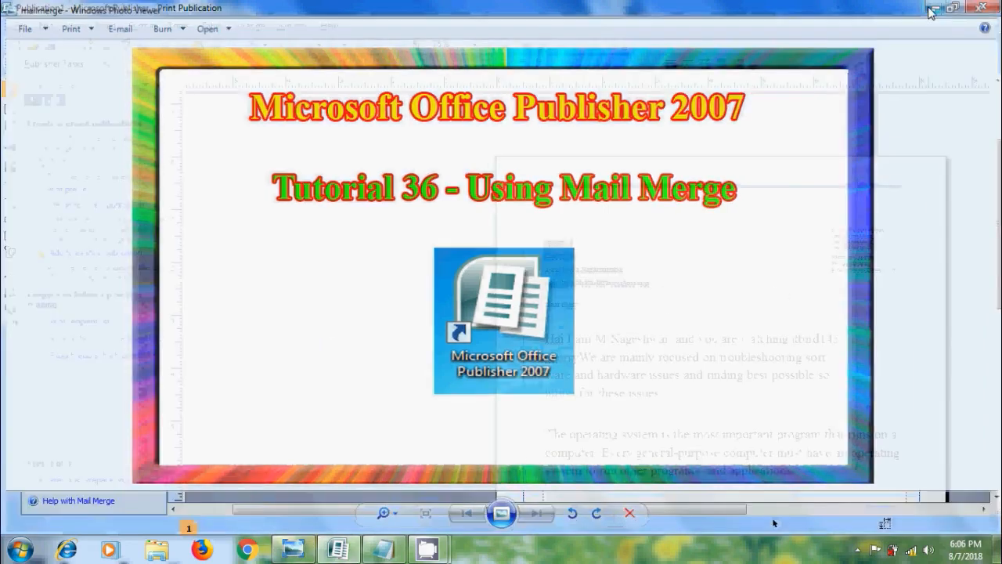
- Close the Using Mail Merge title image in Windows Photo Viewer
{"action": "left_click", "coordinate": [983, 7]}
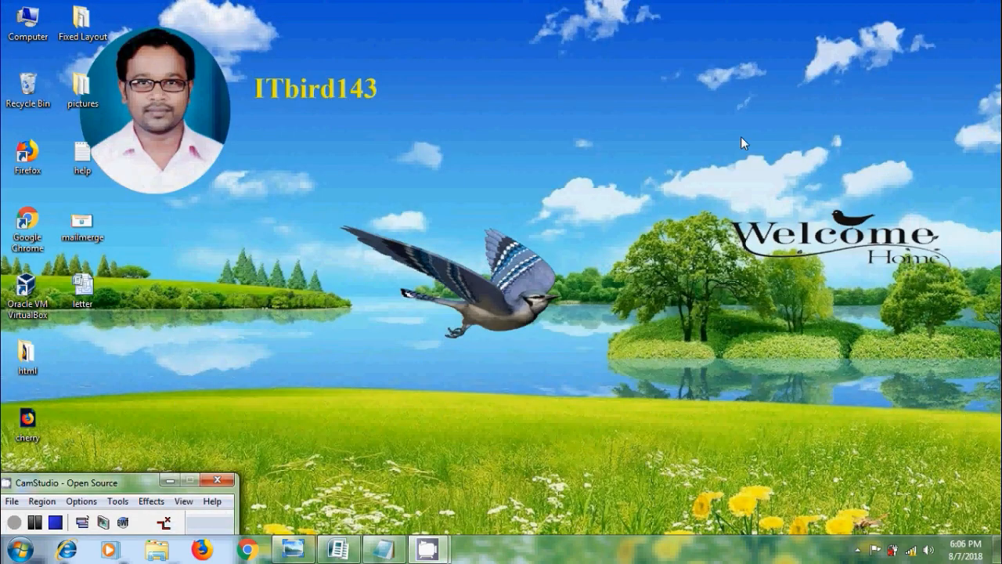